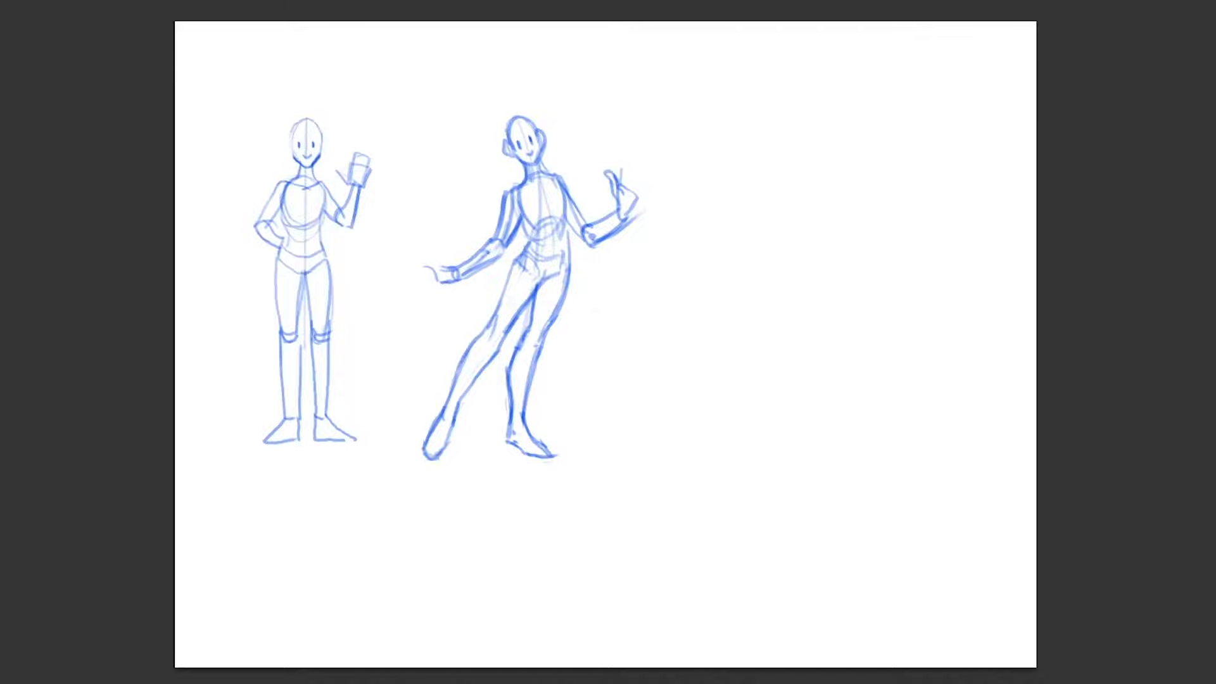
- Hand-letter the word "DYNAMIC" above the leaning figure's head
type("\"DYNAMIC\"")
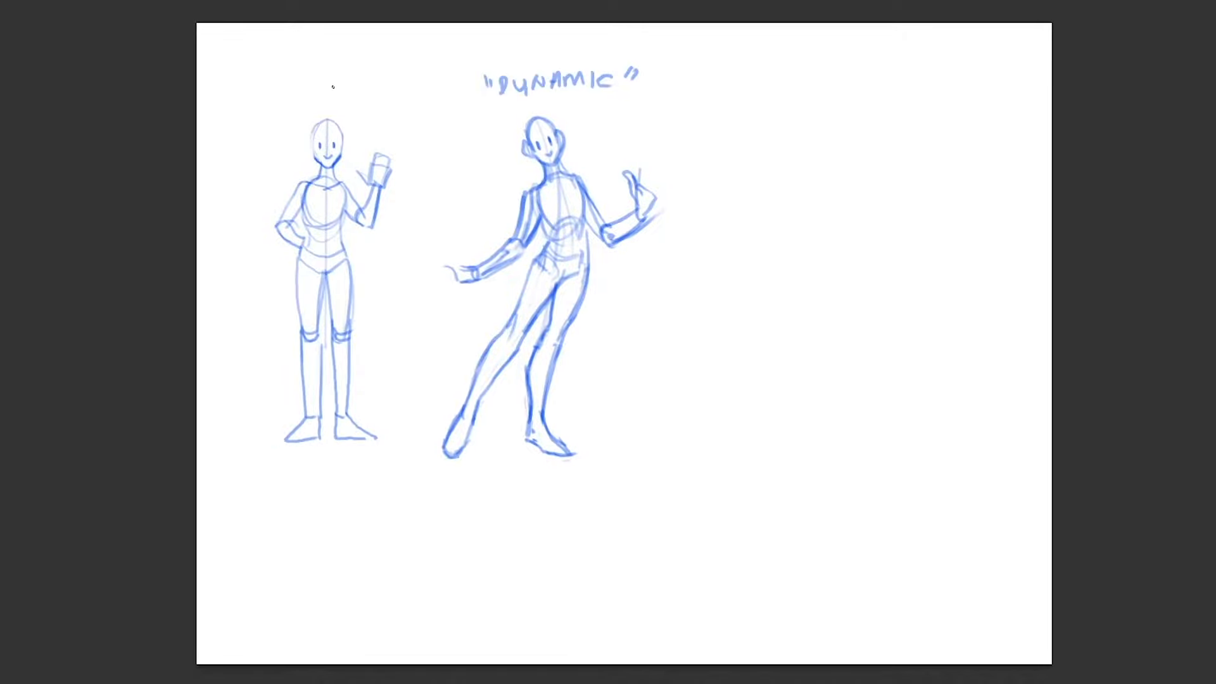
left_click_drag(330, 113, 327, 461)
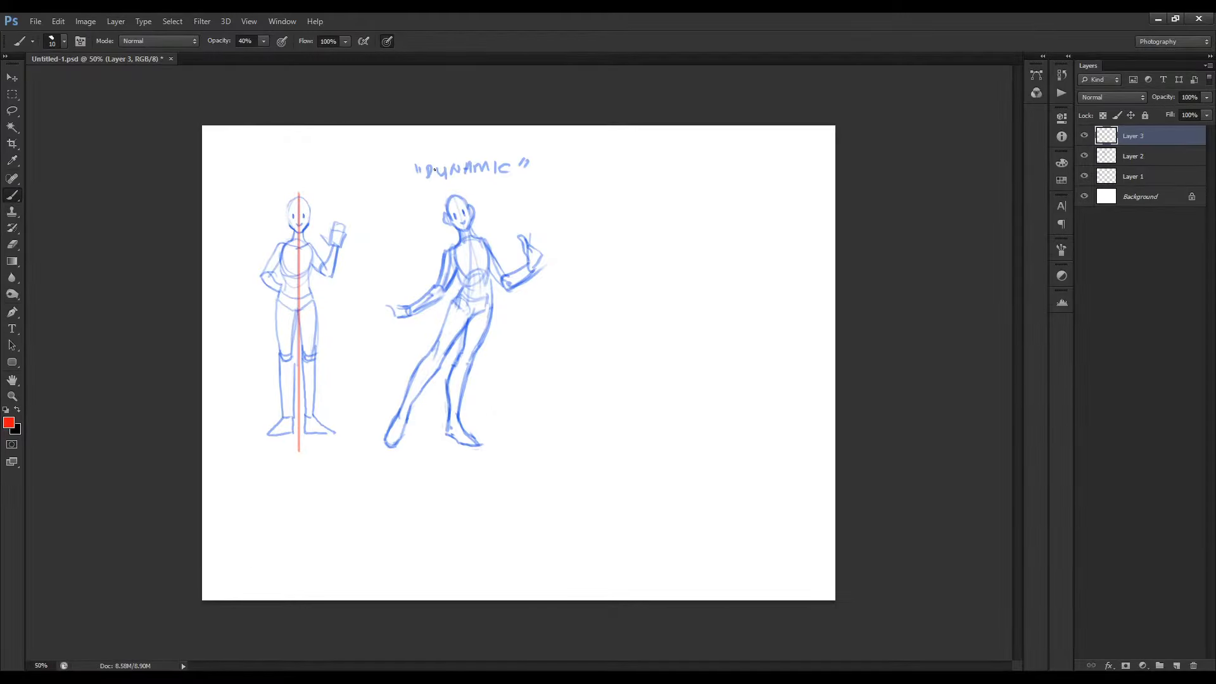
- Draw red lines of action through both figures and mark the ground under the feet
left_click_drag(449, 190, 457, 365)
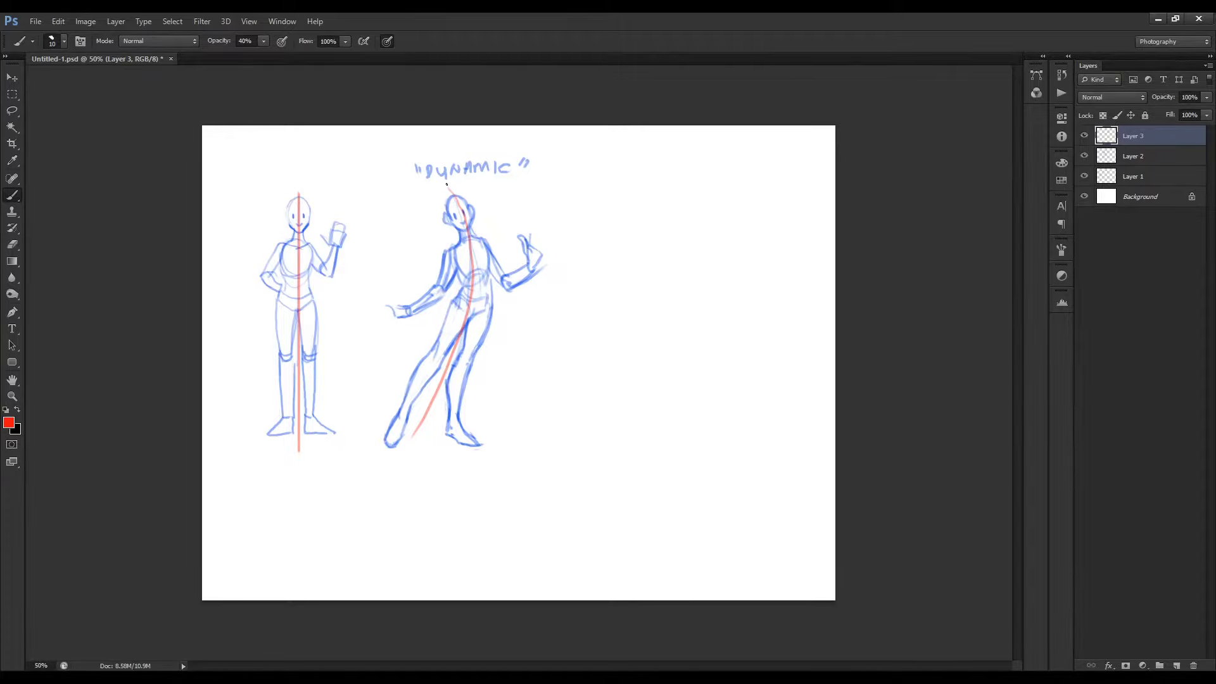
left_click_drag(449, 182, 459, 349)
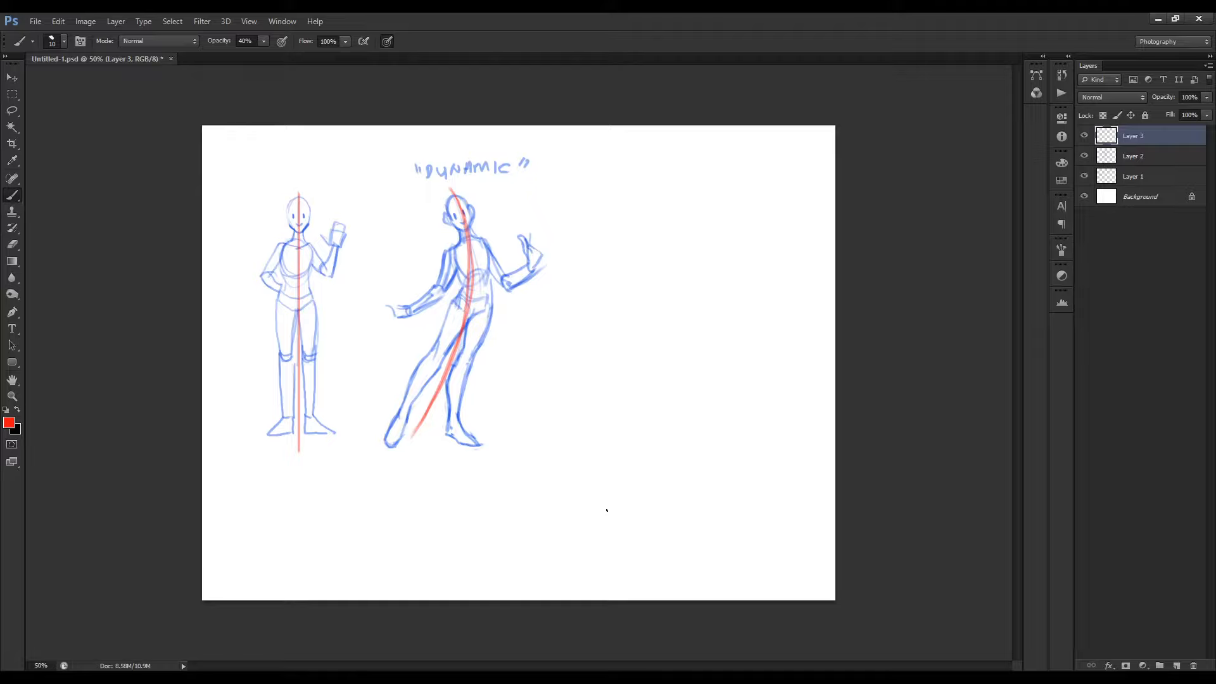
mouse_move(565, 537)
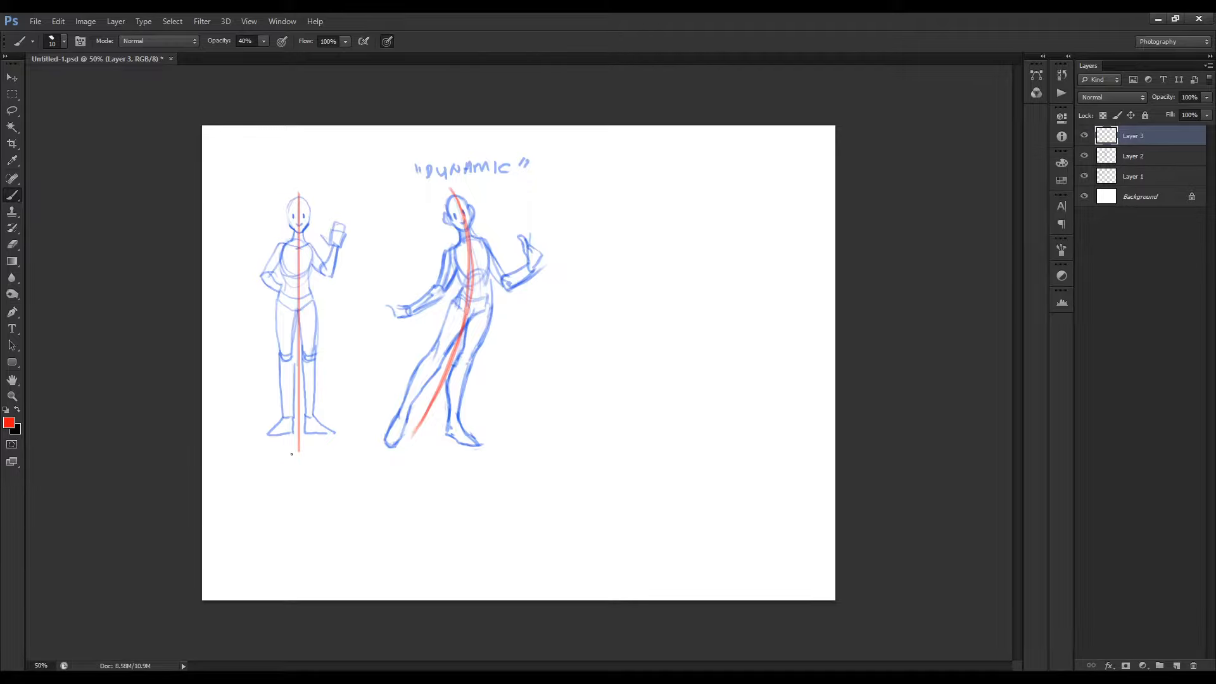
left_click(274, 448)
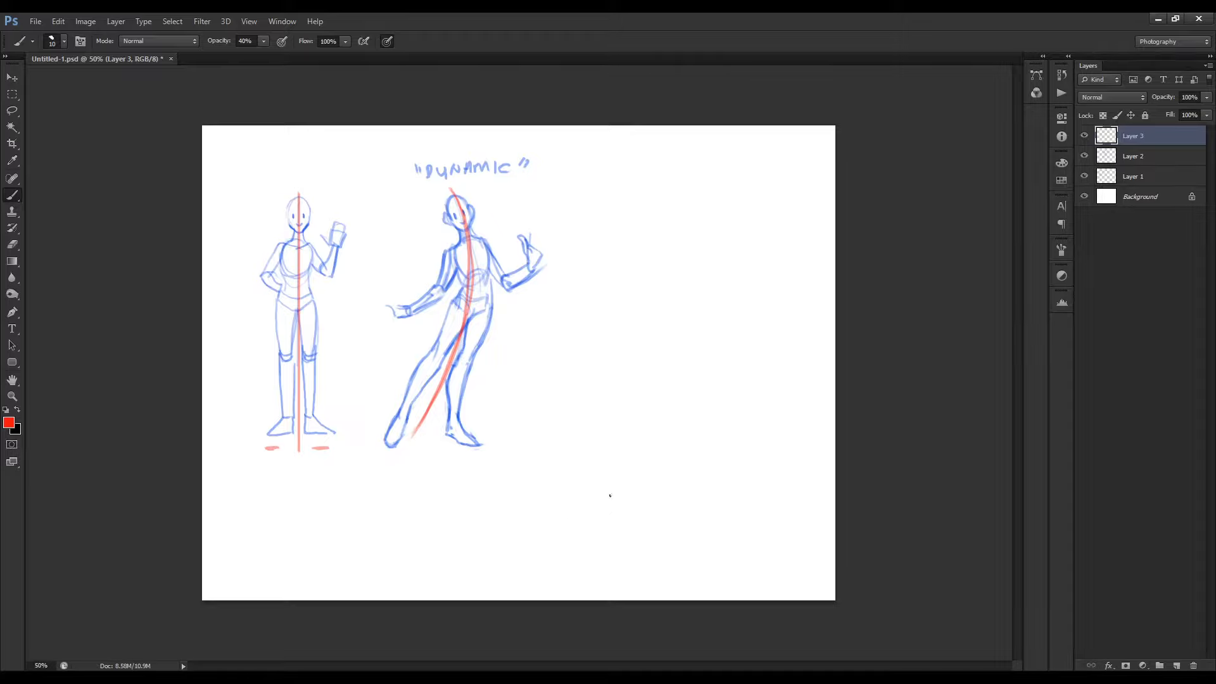
mouse_move(393, 305)
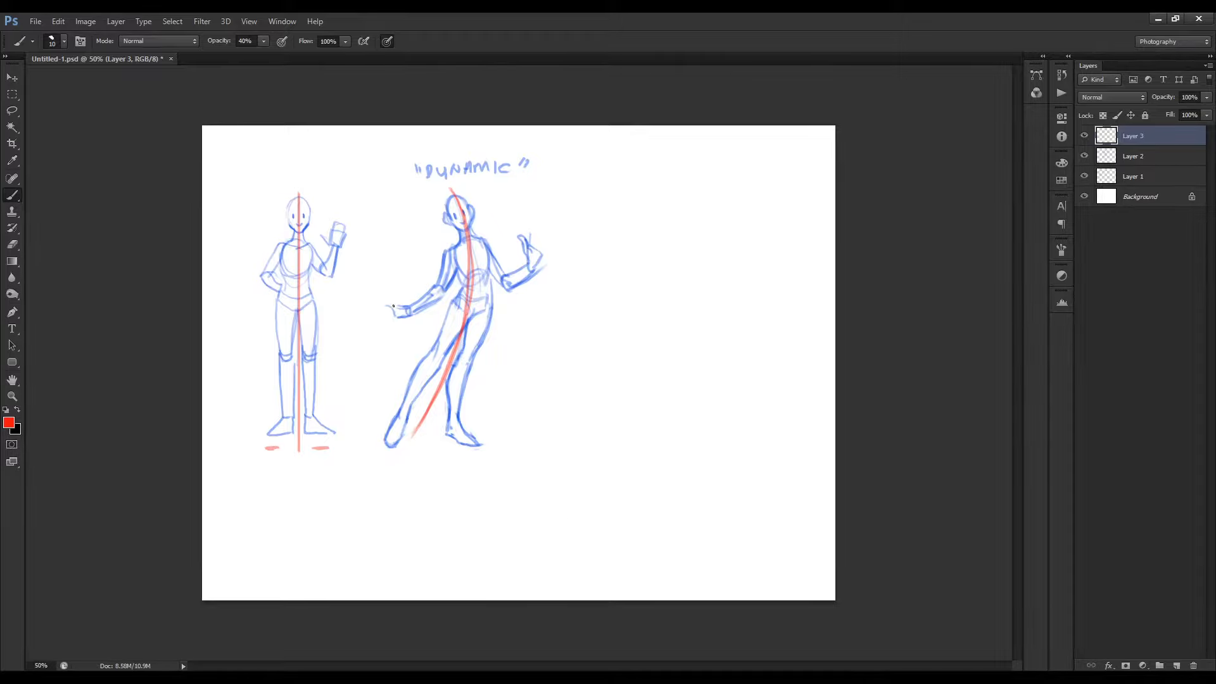
- Add red motion arrows for the swinging arm, raised hand and along the figure's back
left_click_drag(426, 257, 361, 298)
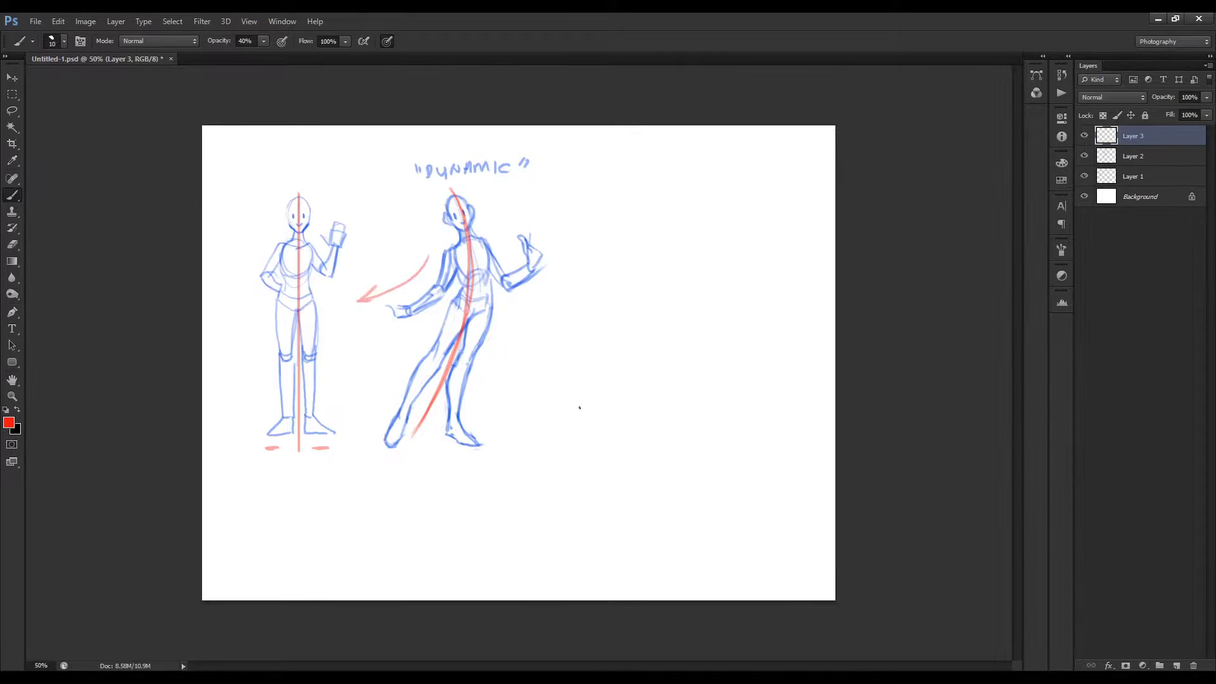
left_click_drag(489, 229, 516, 223)
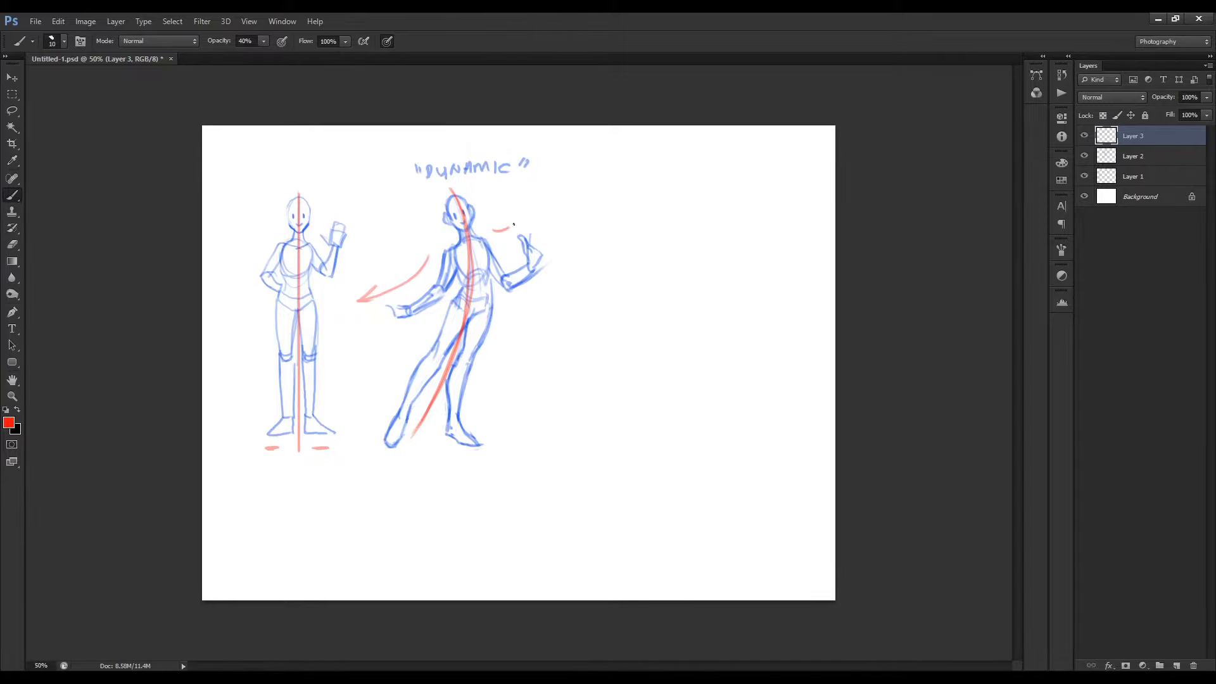
left_click_drag(472, 434, 531, 205)
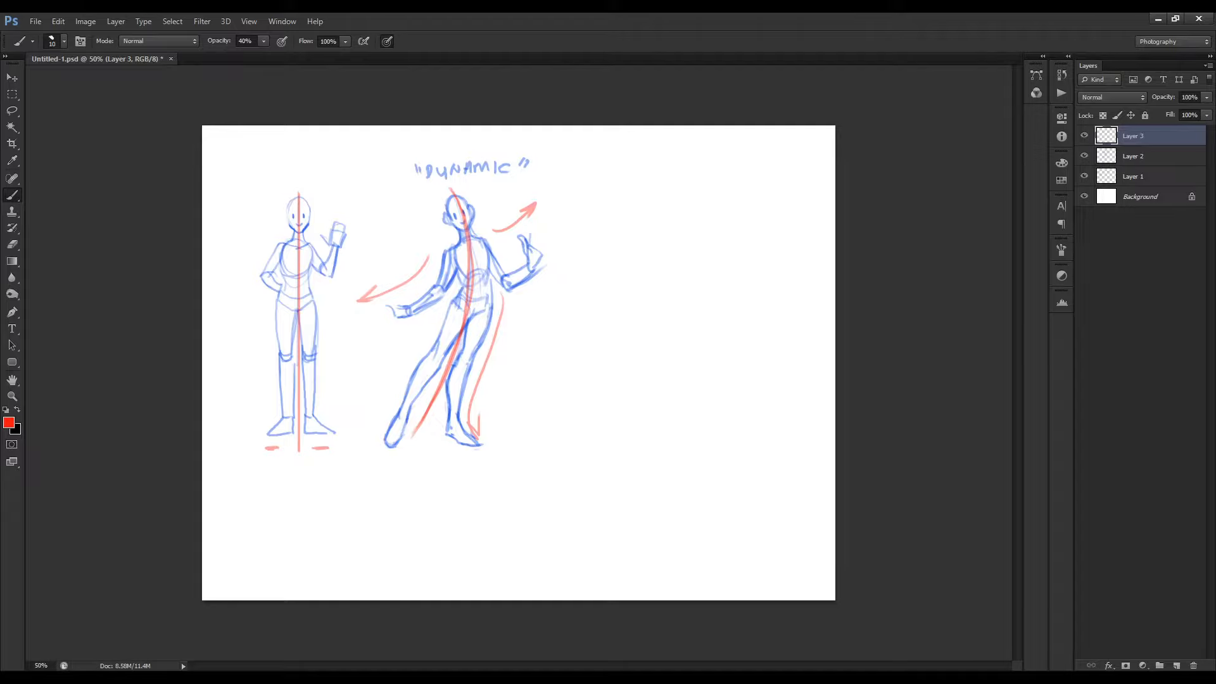
left_click(409, 59)
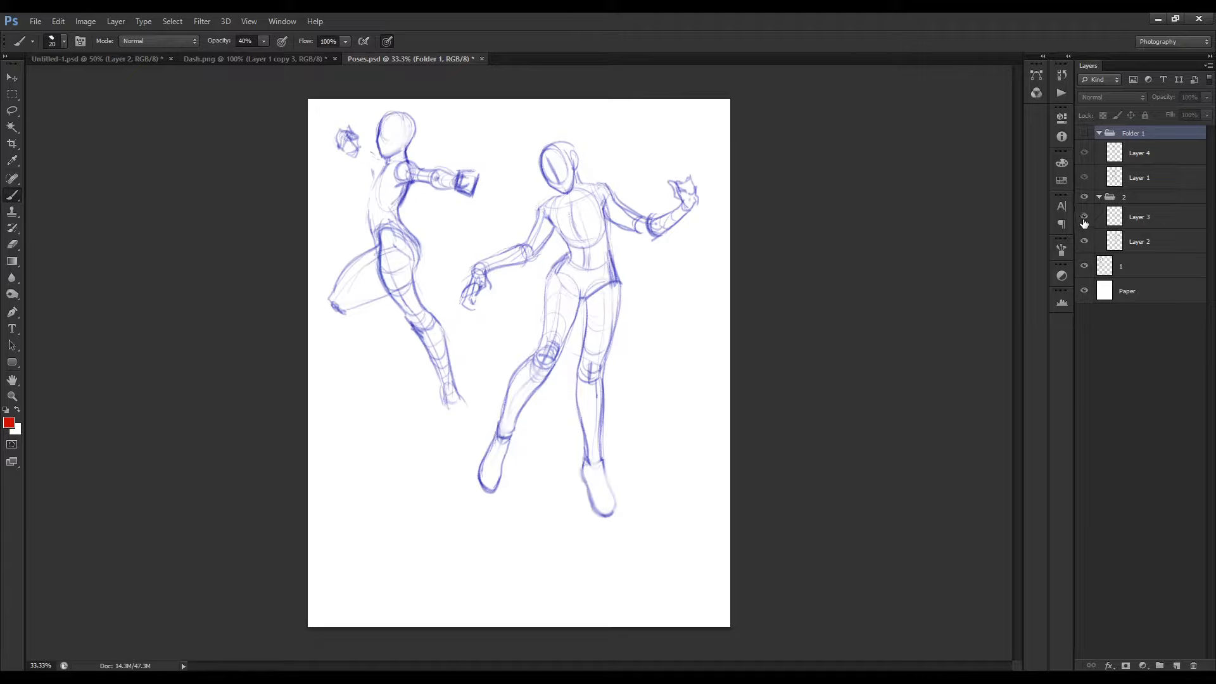
- Reveal the red flowing skirt sketch over the right-hand figure in the Poses document
left_click_drag(465, 310, 636, 380)
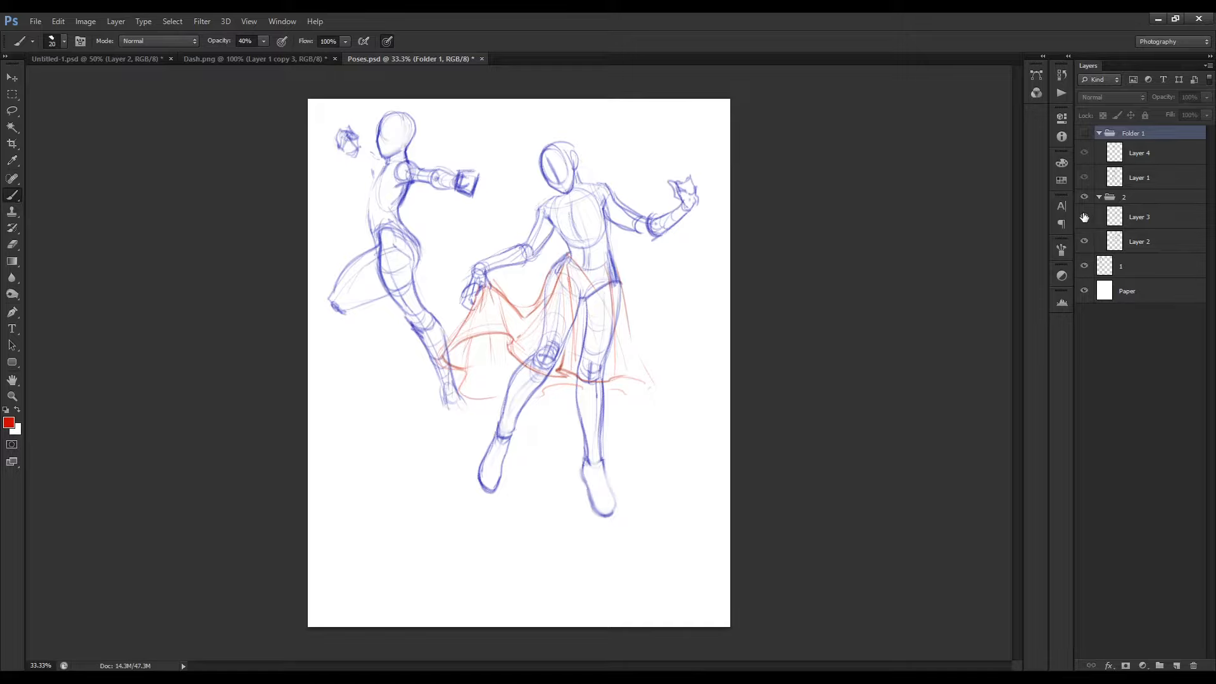
left_click(92, 58)
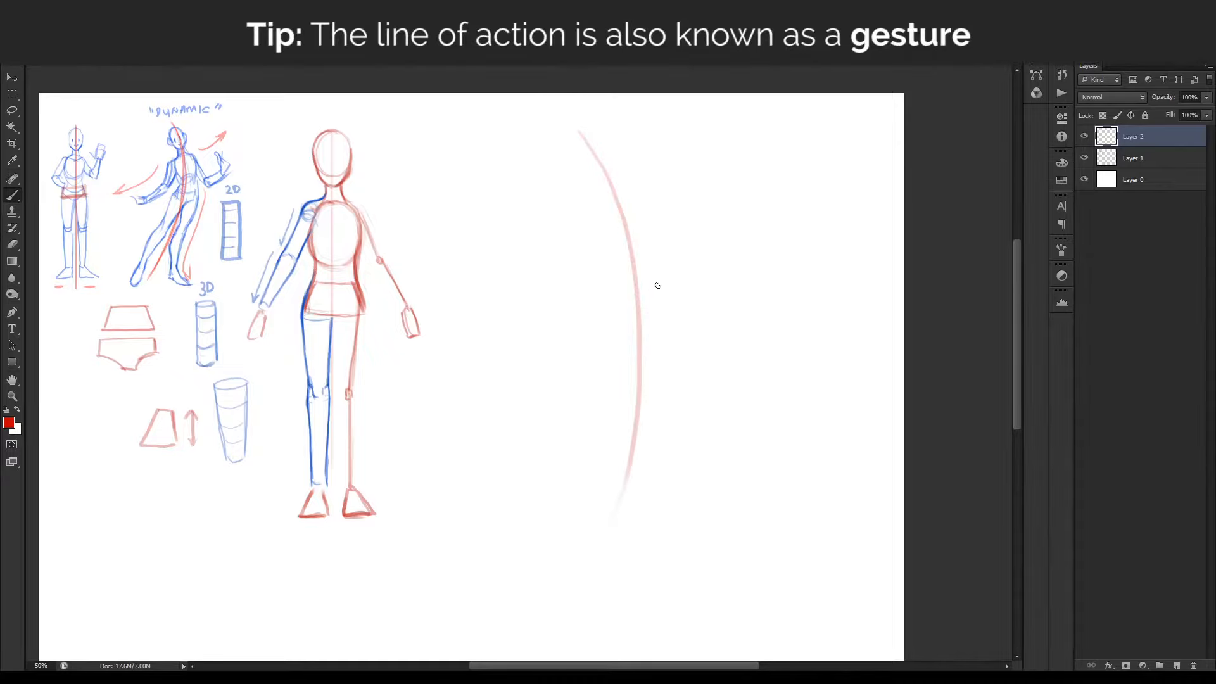
mouse_move(575, 130)
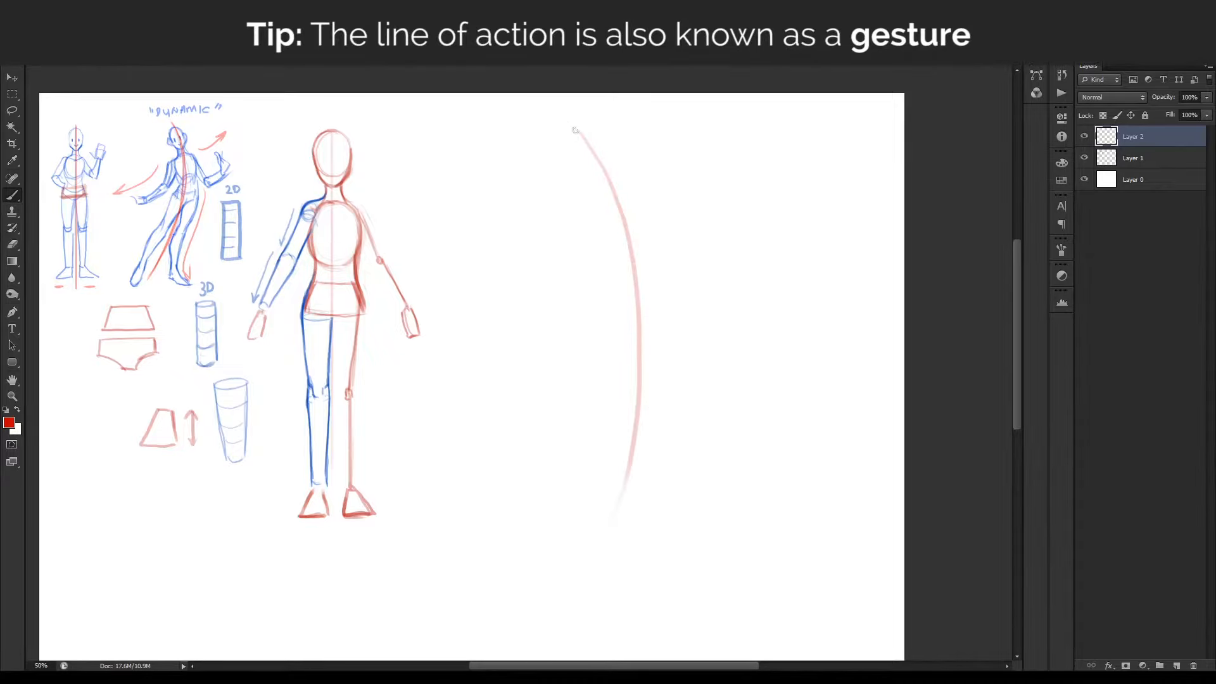
- Sketch an oval head at the top of the long red gesture curve
left_click_drag(588, 140, 588, 551)
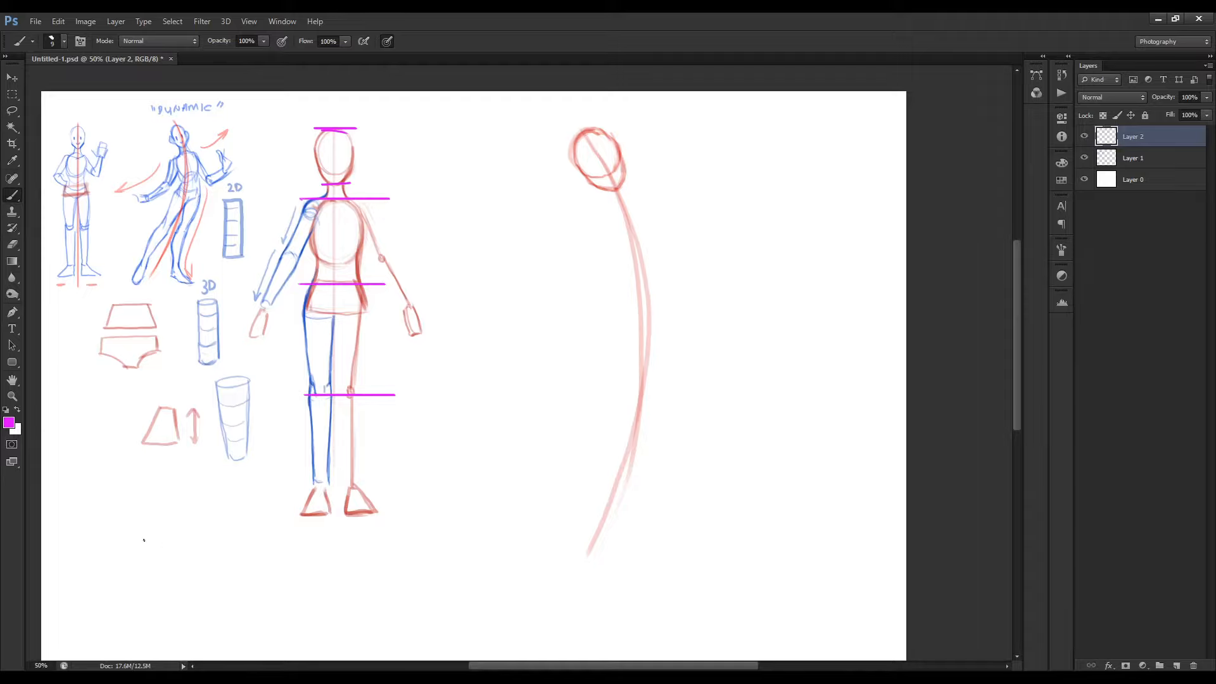
mouse_move(669, 470)
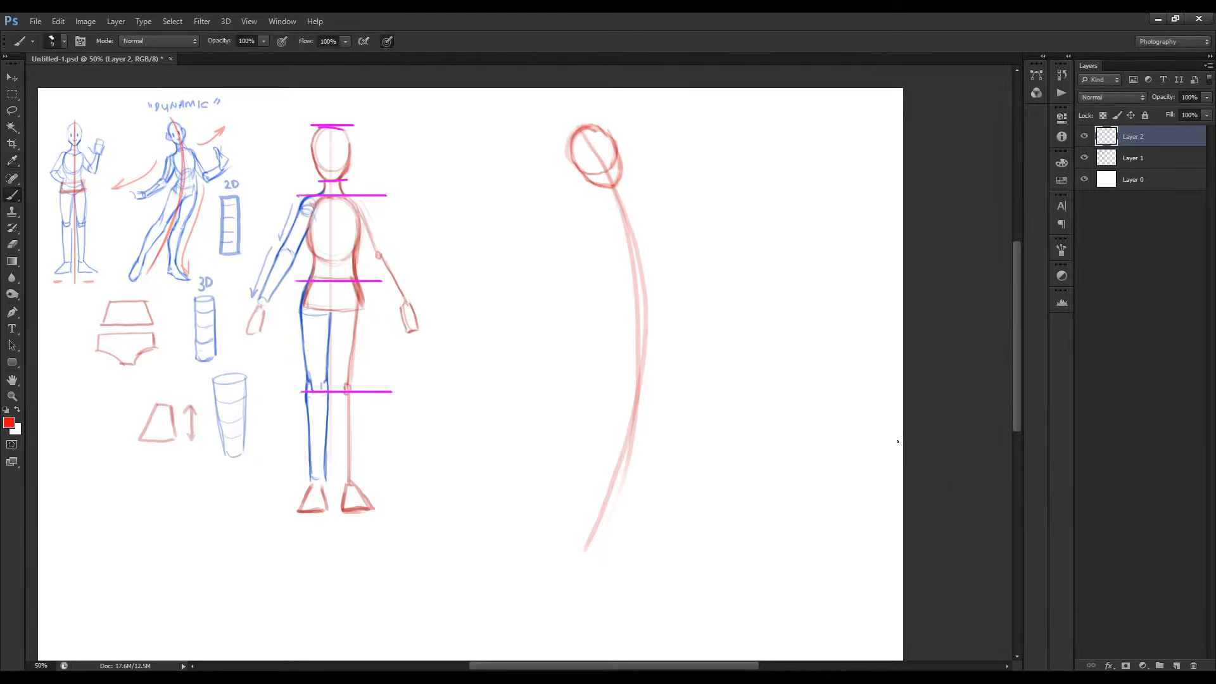
- Draw the neck, a chest oval below the head and a tilted shoulder line across it
left_click_drag(617, 183, 629, 197)
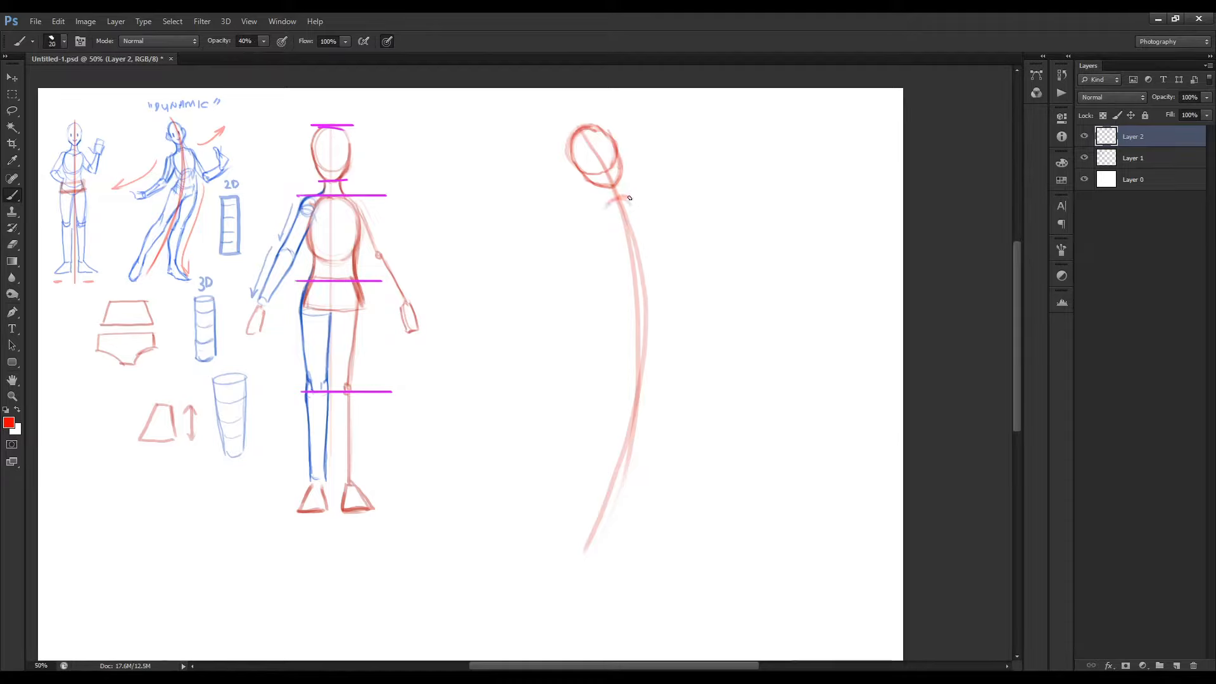
left_click_drag(621, 194, 636, 271)
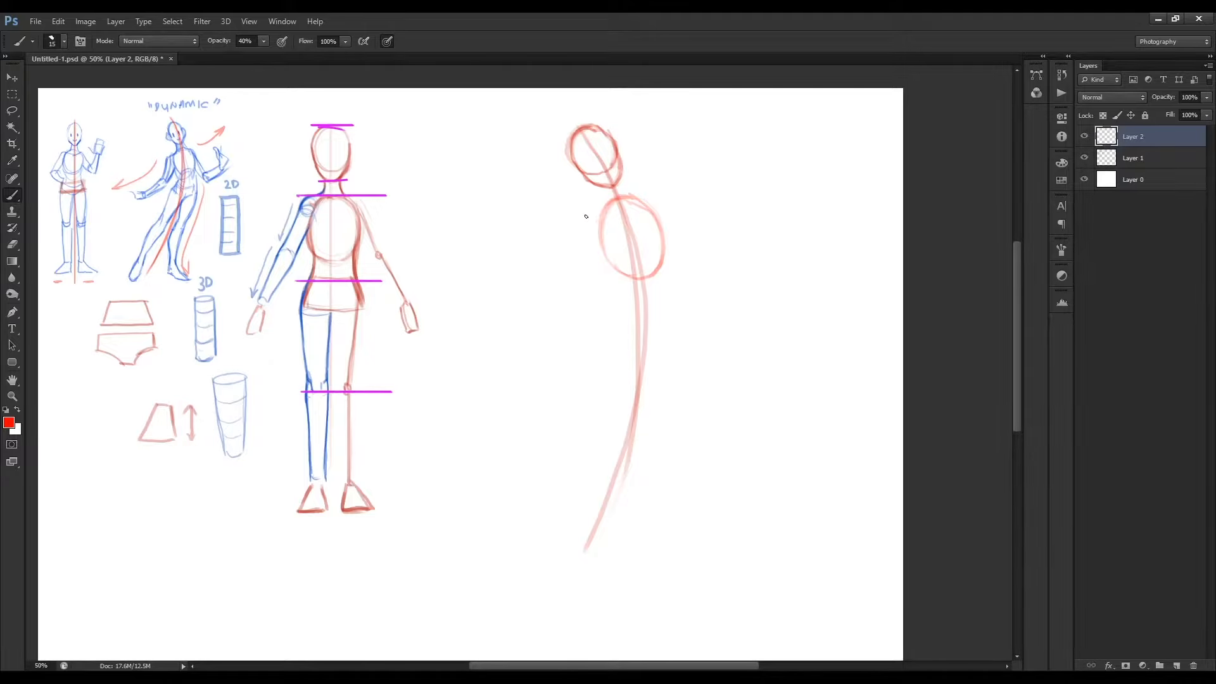
left_click_drag(582, 215, 658, 186)
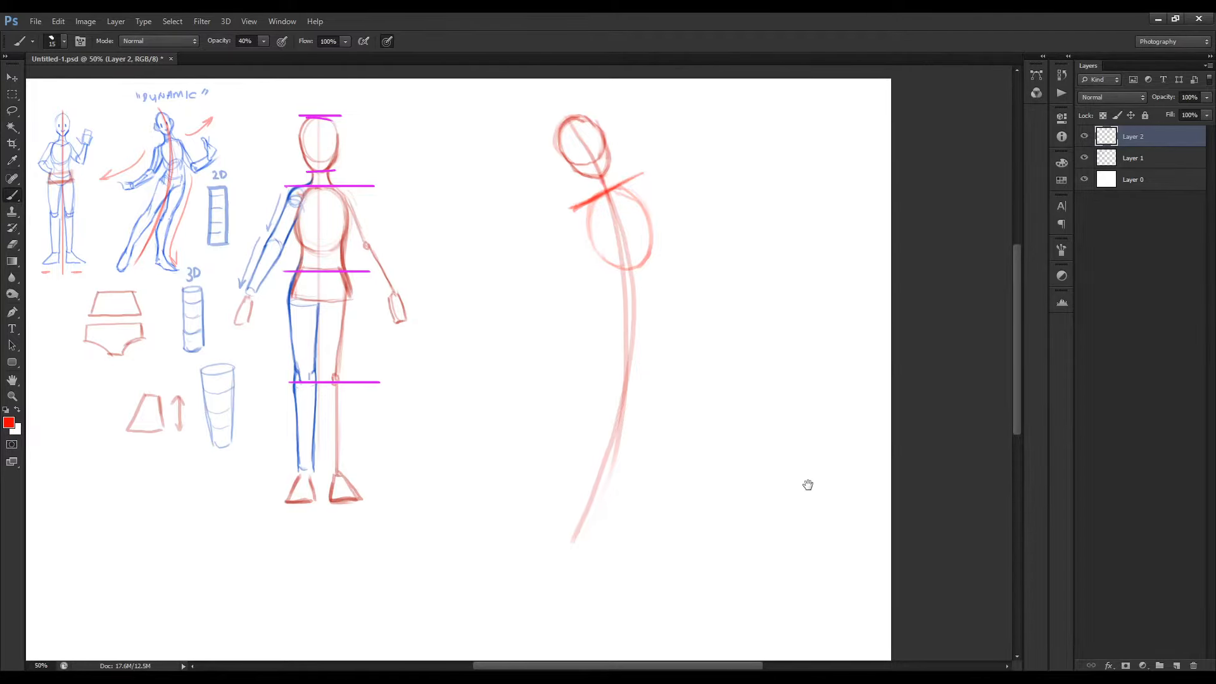
mouse_move(767, 537)
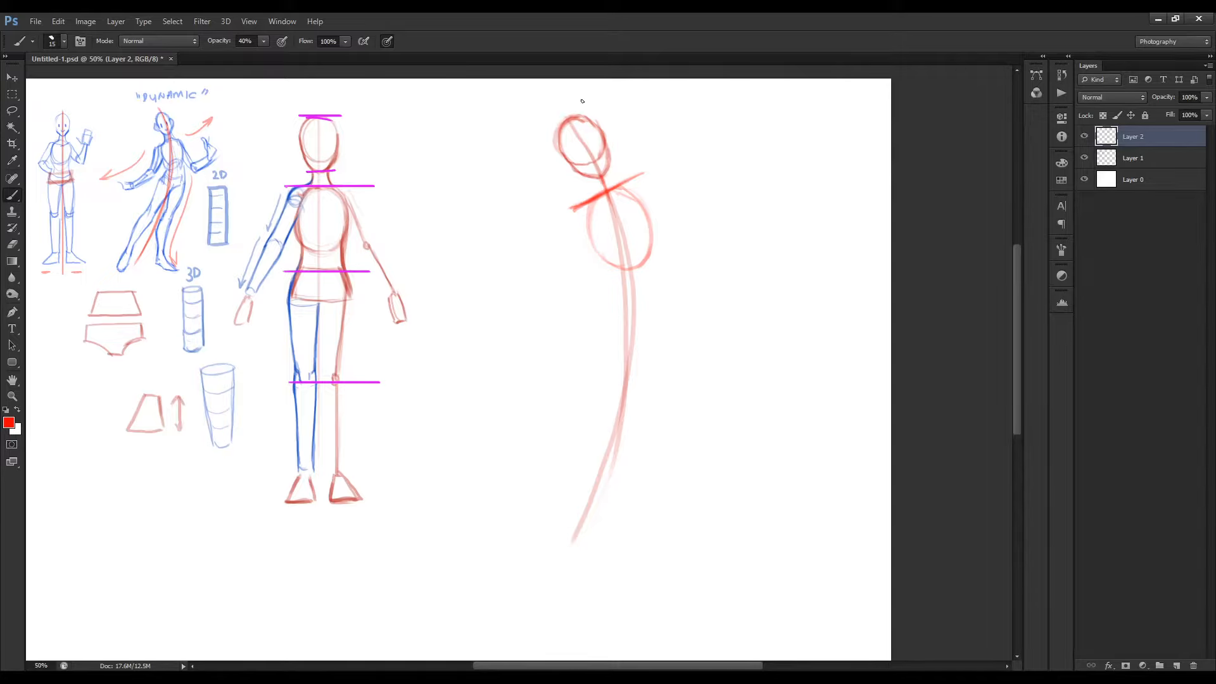
mouse_move(619, 366)
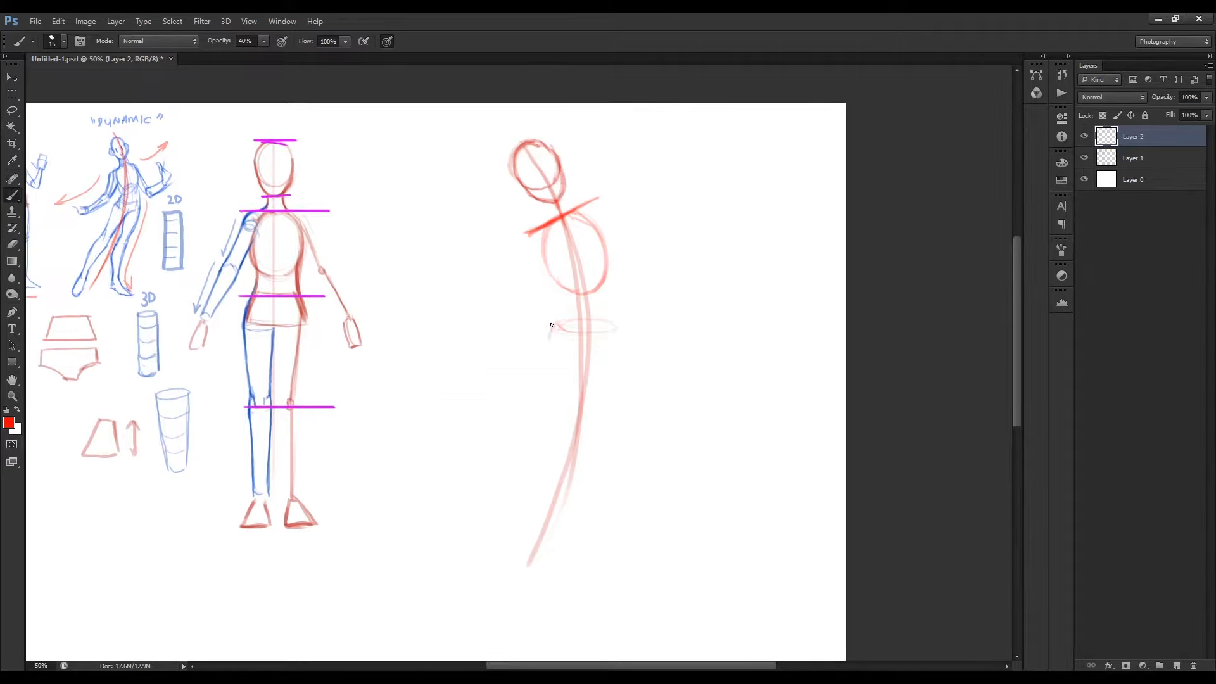
- Sketch the pelvis under the chest with a bold tilted hip line and extended shoulder line
left_click_drag(551, 325, 589, 372)
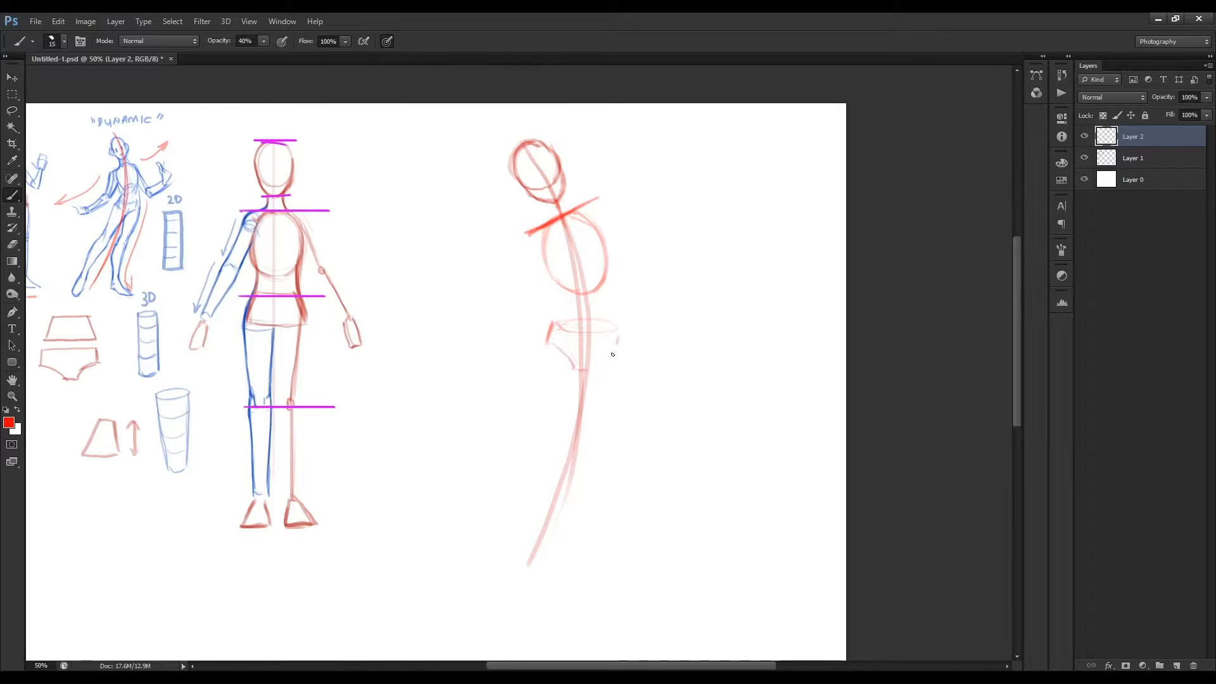
left_click_drag(543, 322, 620, 364)
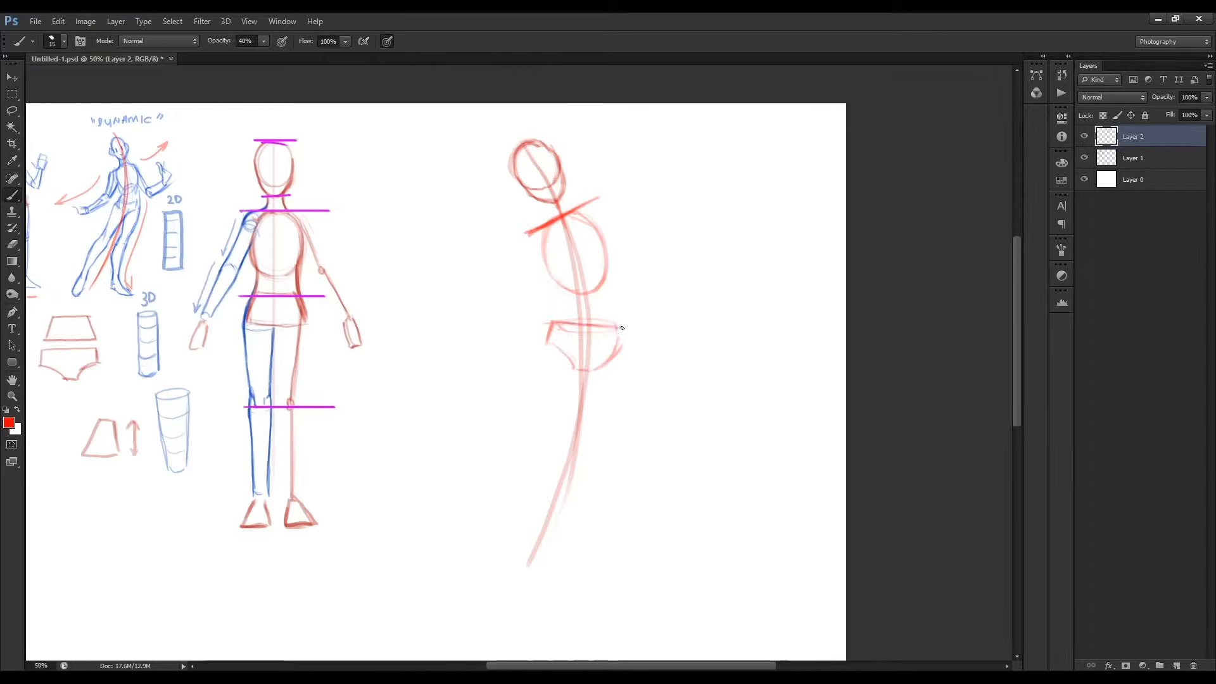
left_click_drag(540, 320, 628, 328)
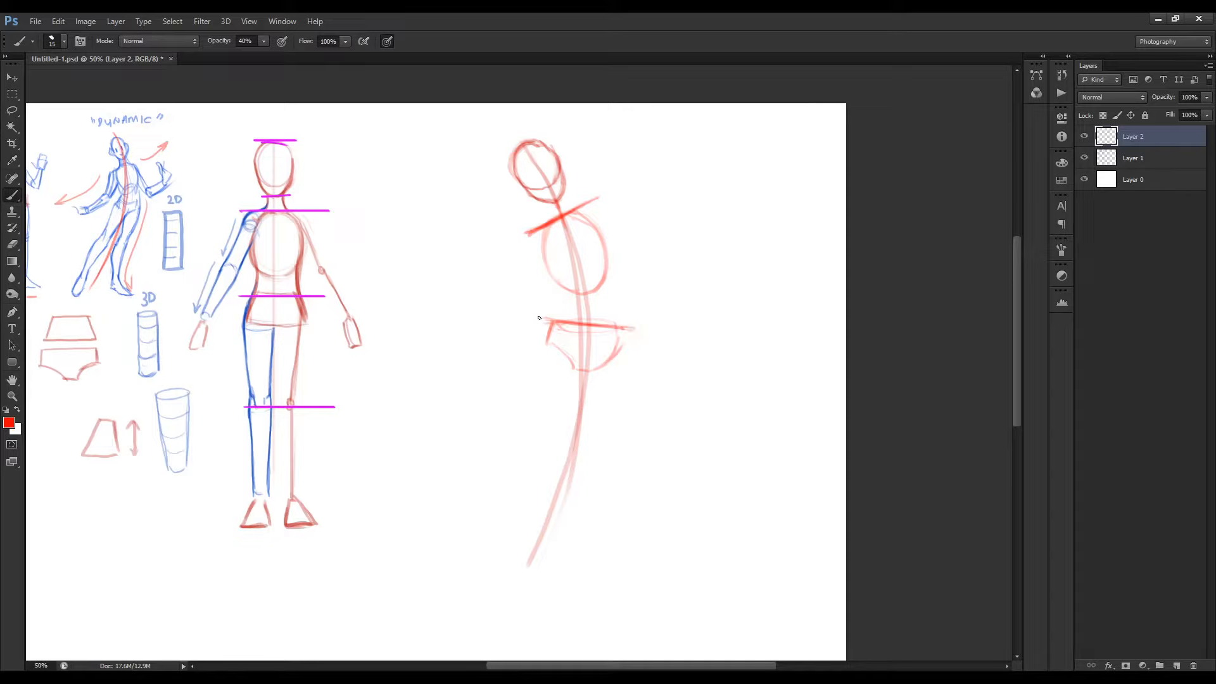
left_click_drag(543, 318, 651, 332)
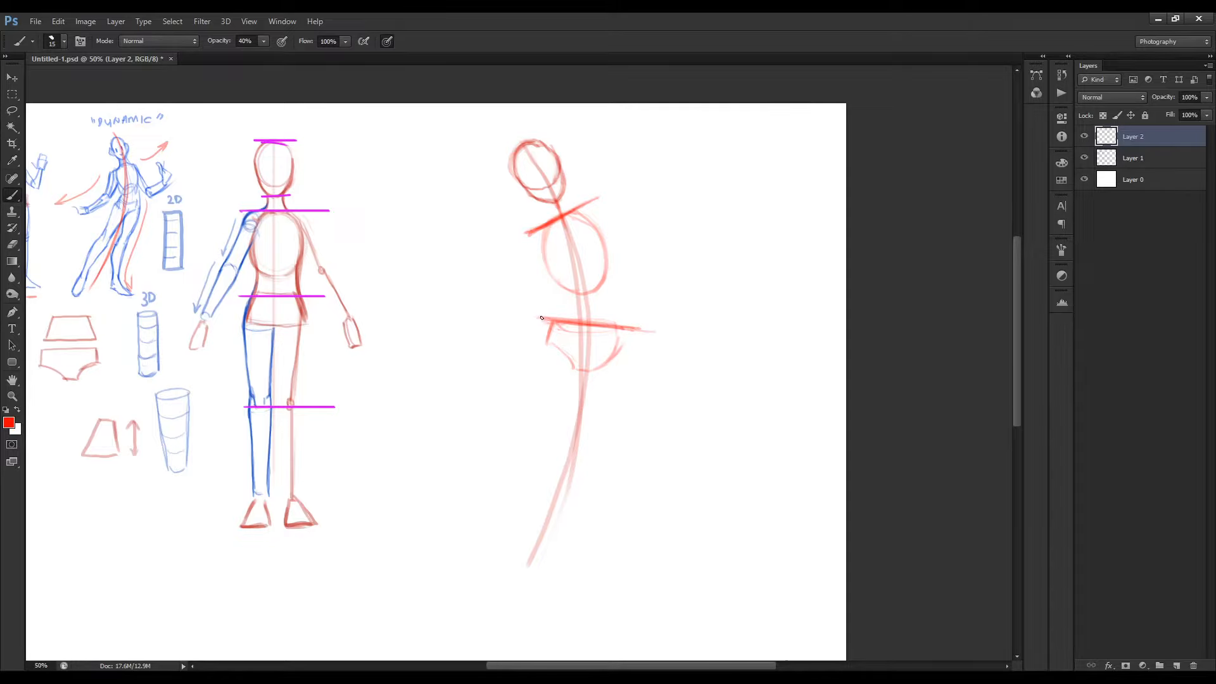
left_click_drag(540, 319, 657, 331)
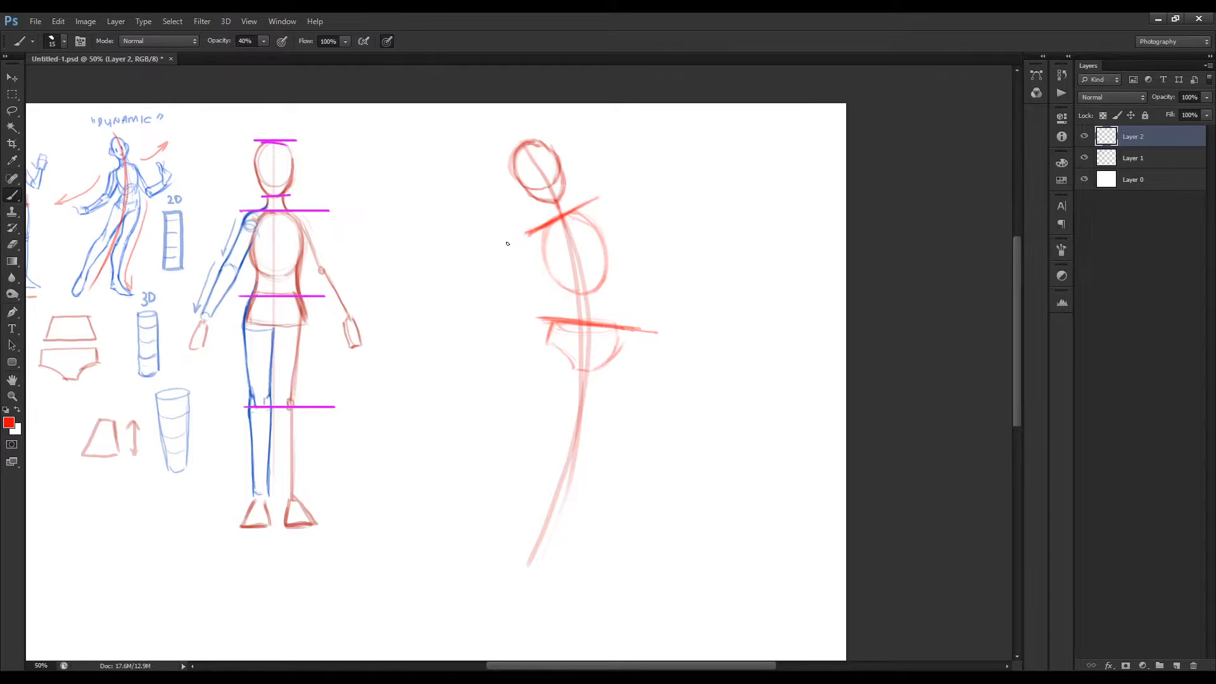
left_click_drag(507, 247, 646, 177)
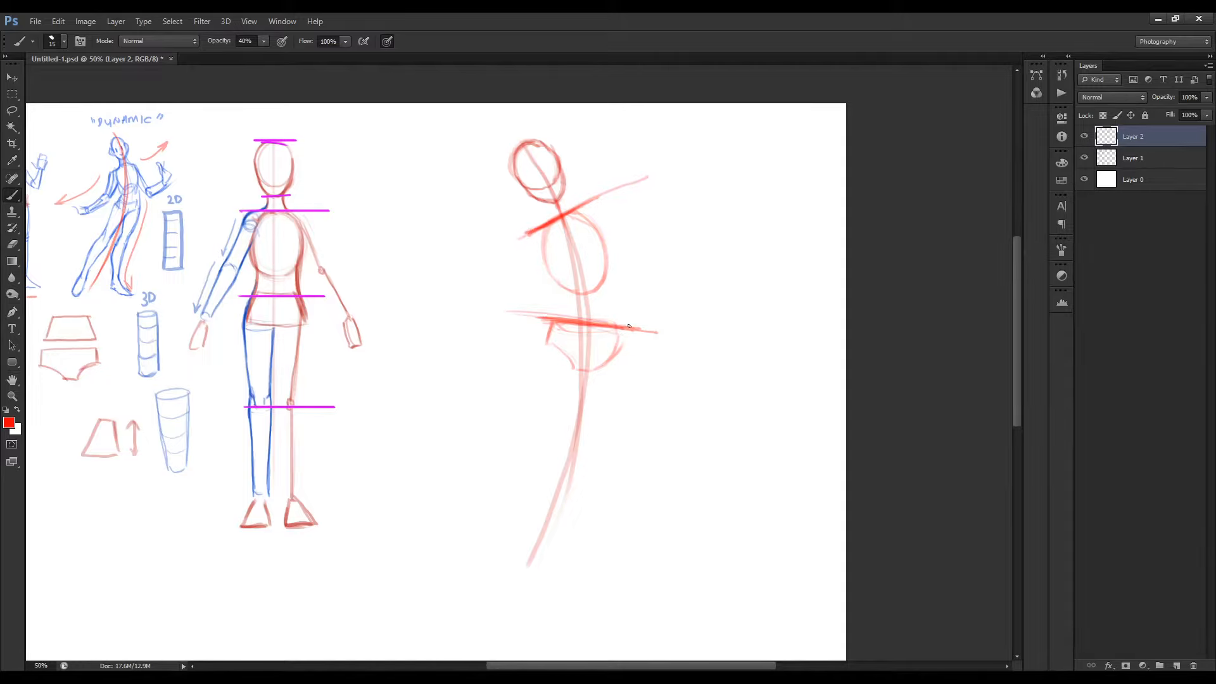
scroll("down", 3)
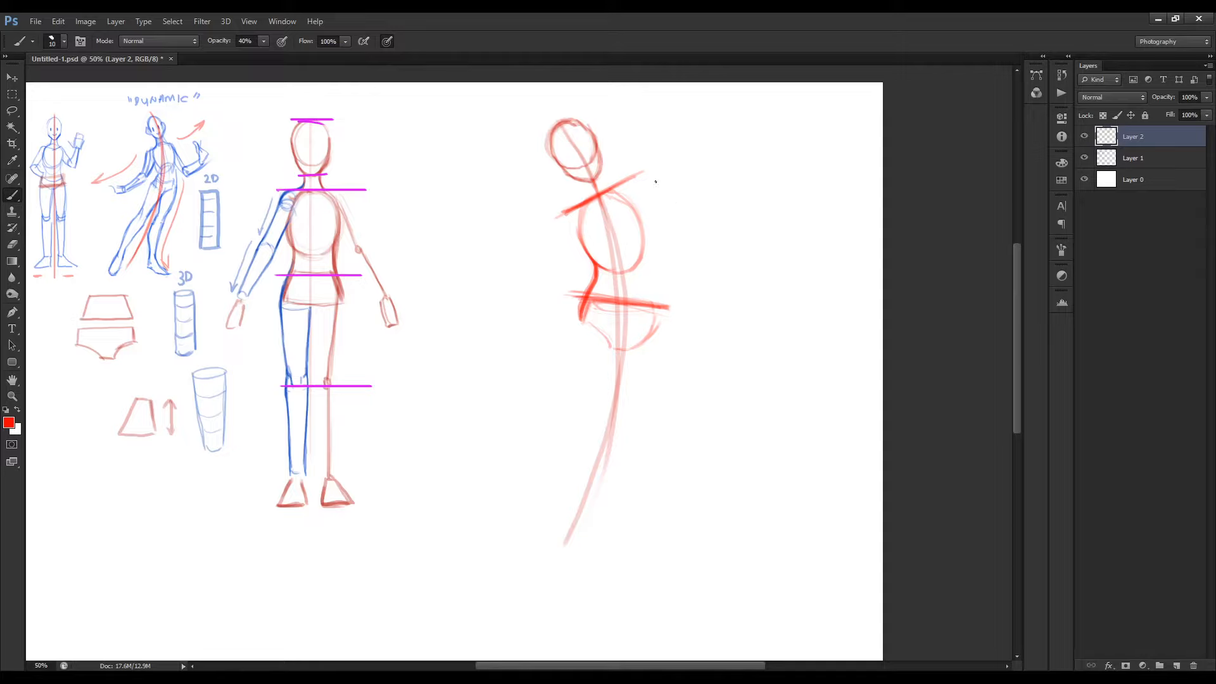
mouse_move(548, 243)
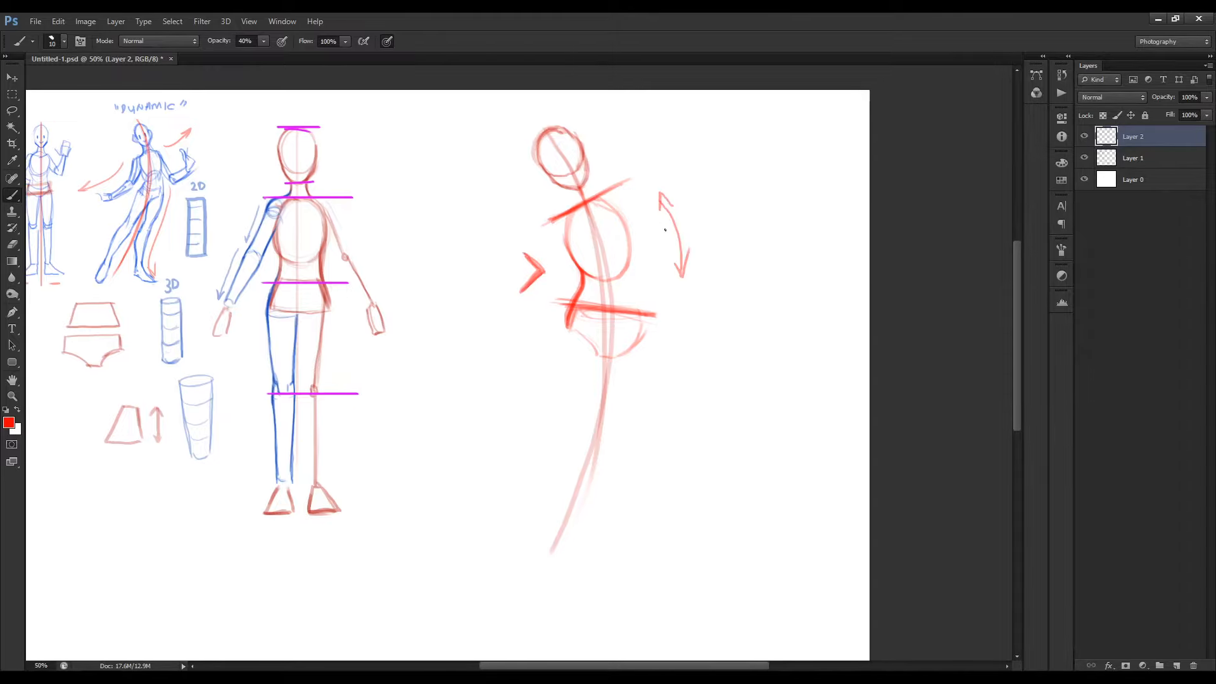
- Hide the side panels and draw red stick lines for the kicking and standing legs
key("Tab")
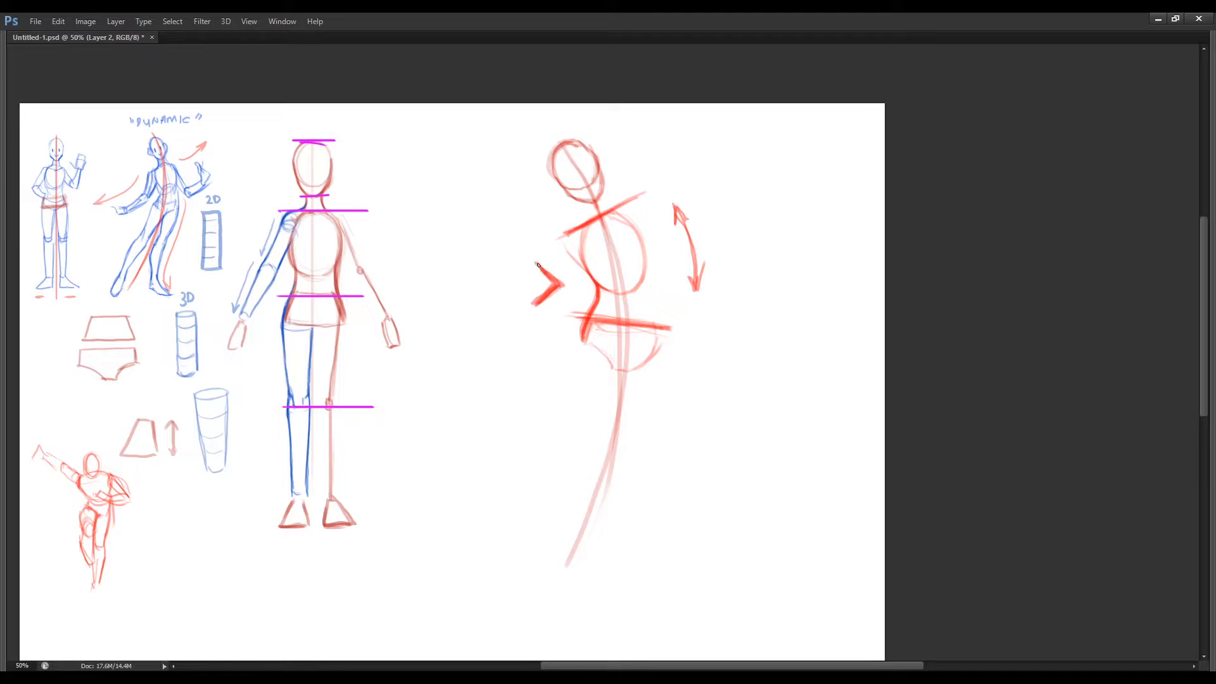
mouse_move(570, 223)
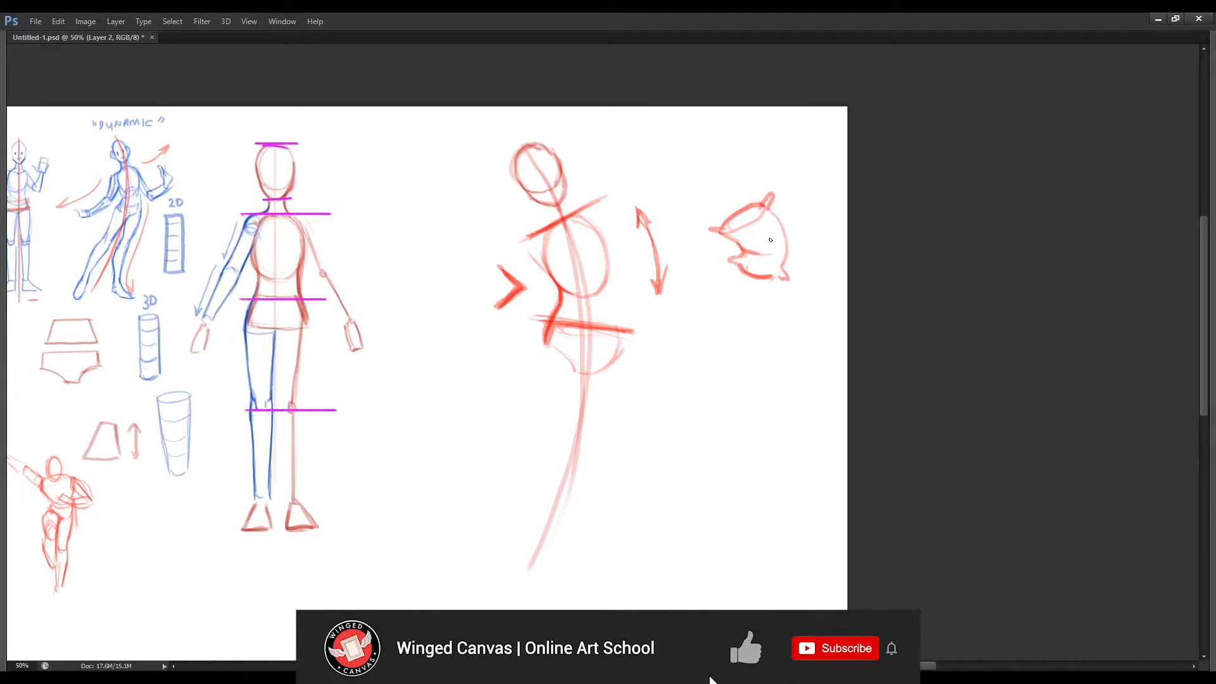
left_click(835, 647)
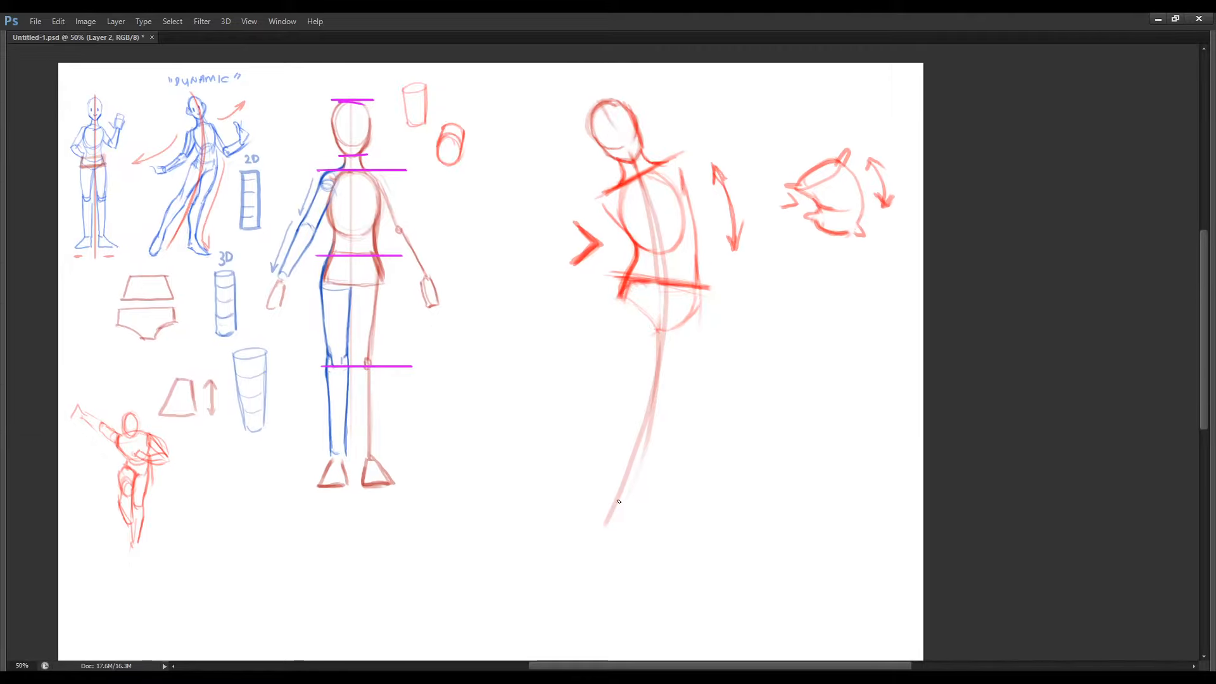
mouse_move(673, 419)
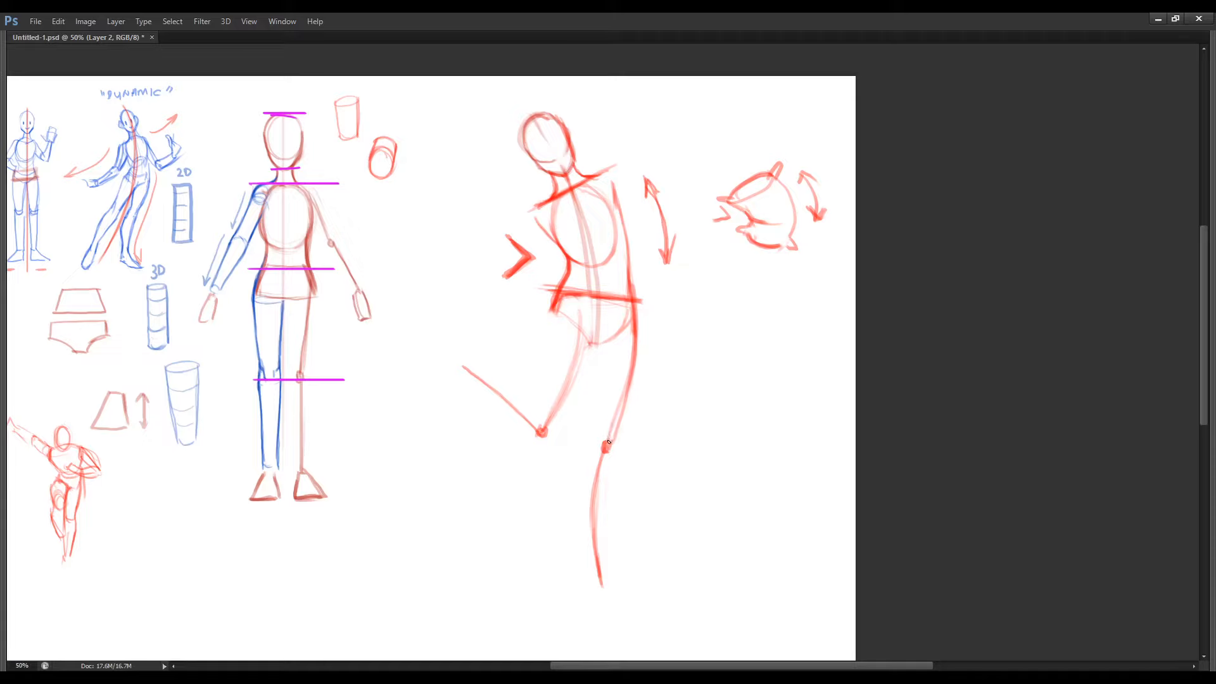
- Sketch a red stick arm onto the kicking pose
left_click_drag(543, 431, 609, 446)
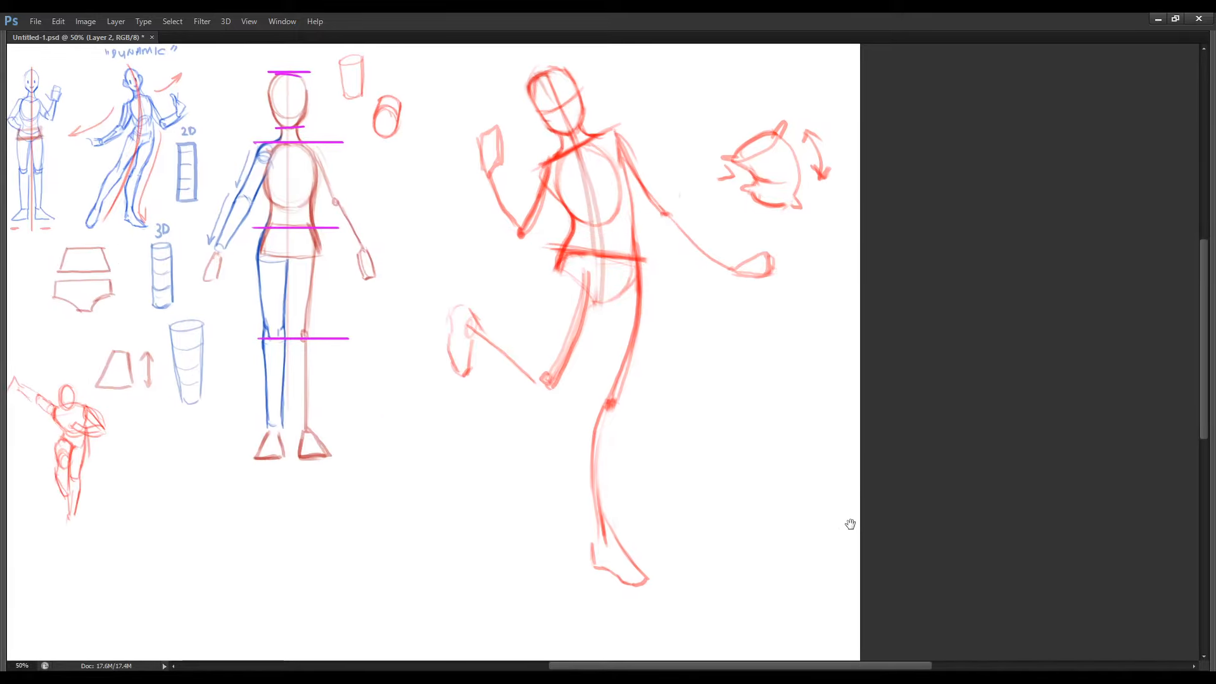
mouse_move(841, 533)
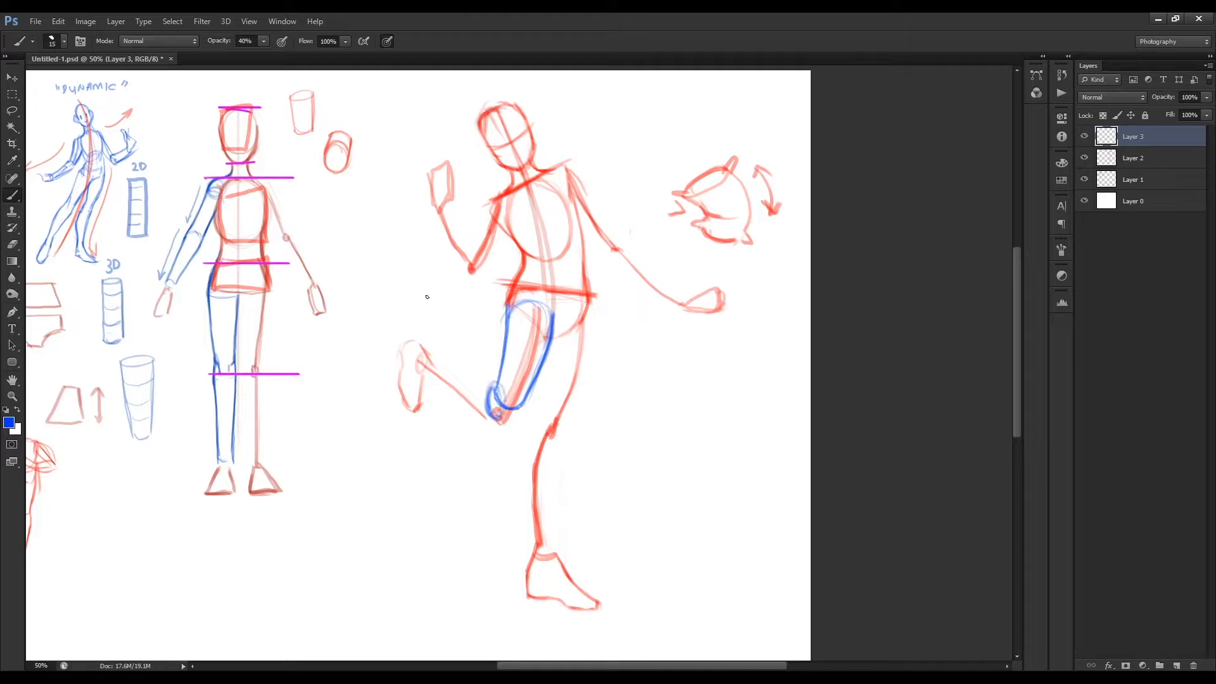
- Paint the blue cylinder thigh and lower leg of the kicking leg over the red stick figure
left_click_drag(496, 419, 419, 361)
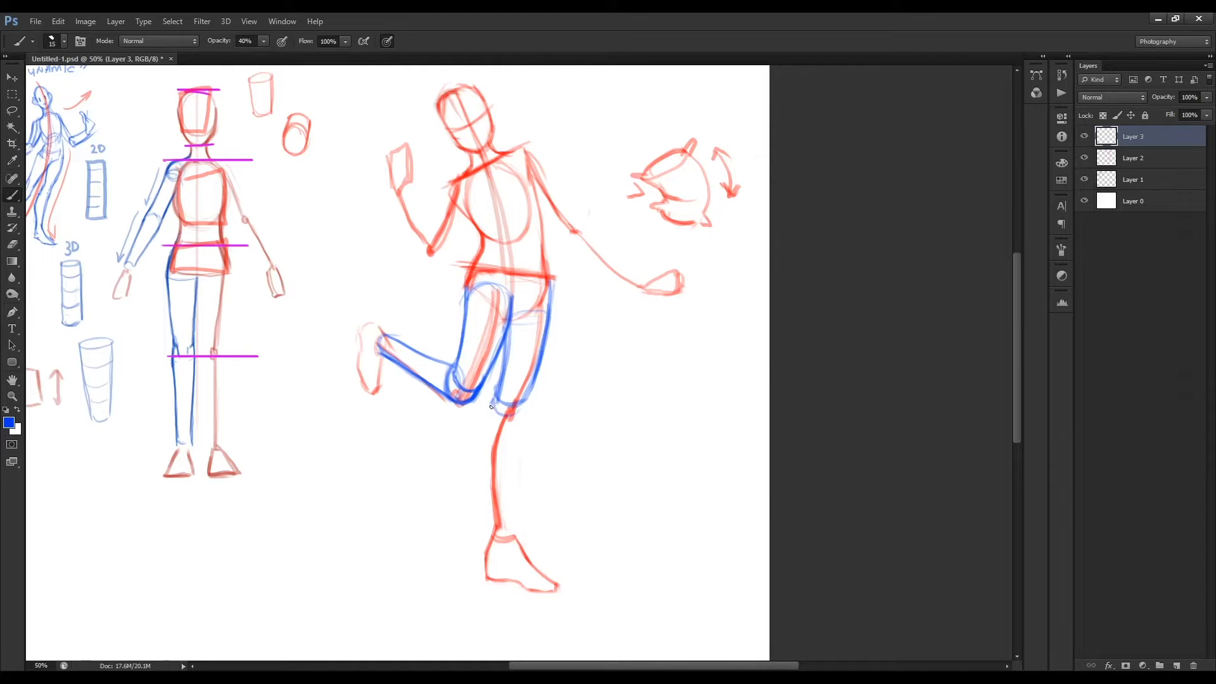
left_click_drag(493, 419, 504, 544)
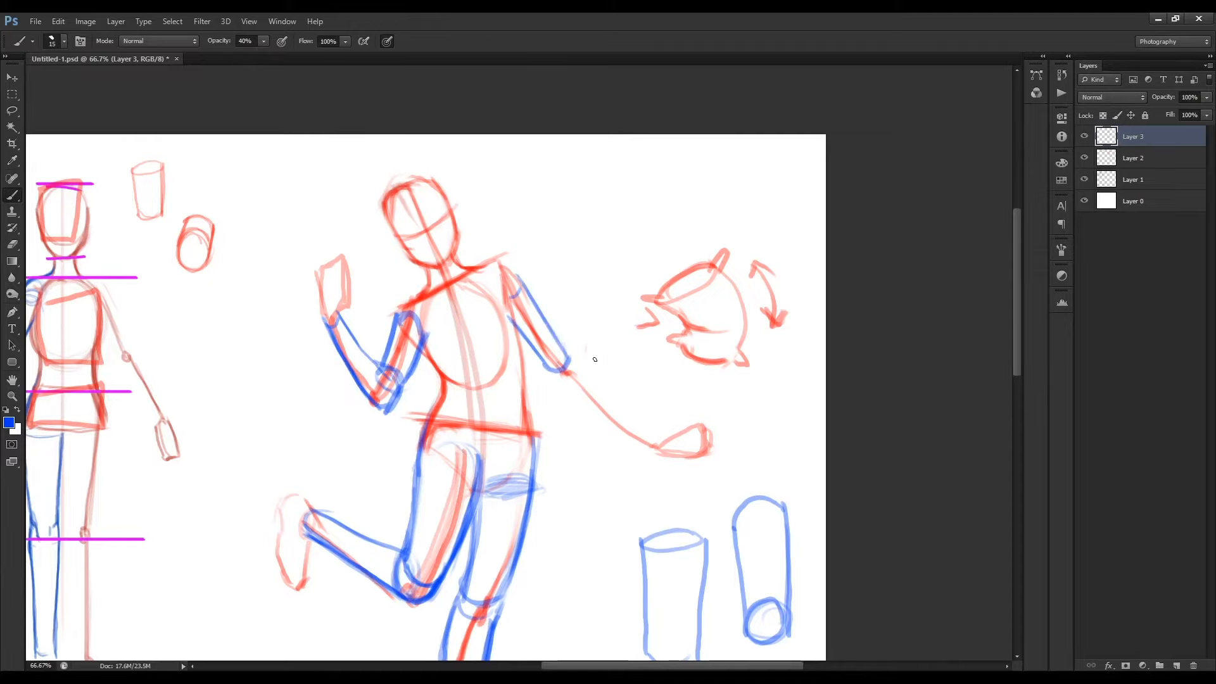
scroll("down", 3)
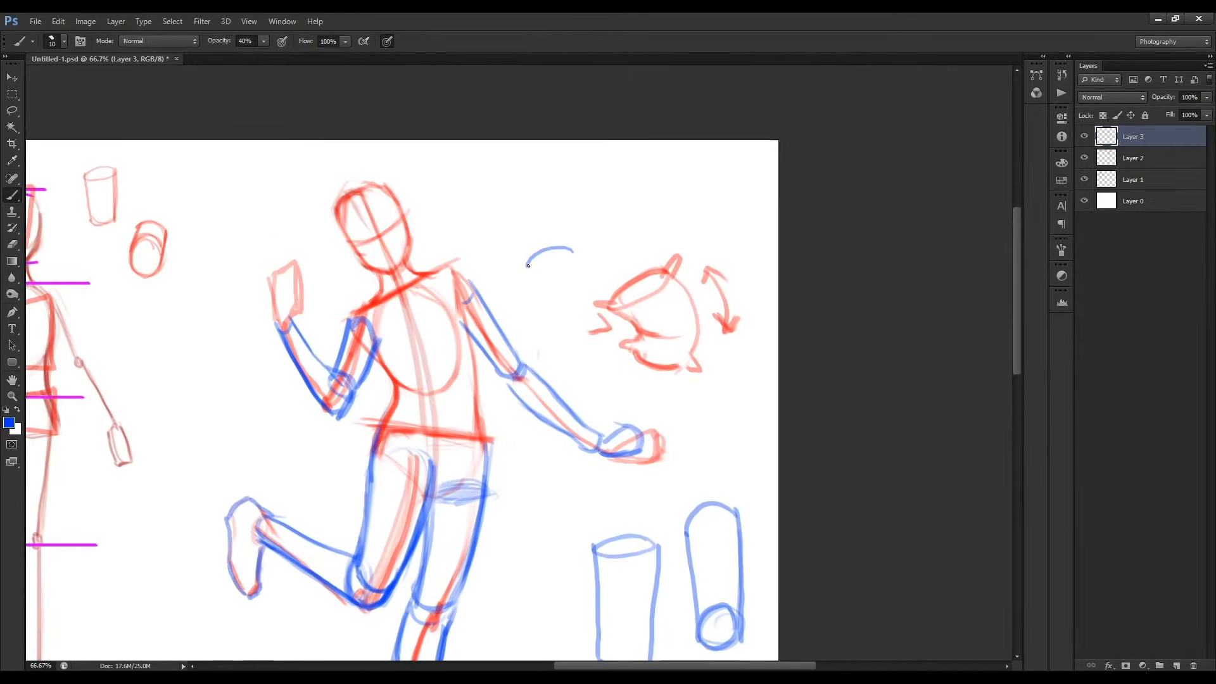
- Draw a blue blocky hand study with palm, thumb and finger block, then block in the raised fist
left_click_drag(527, 264, 543, 303)
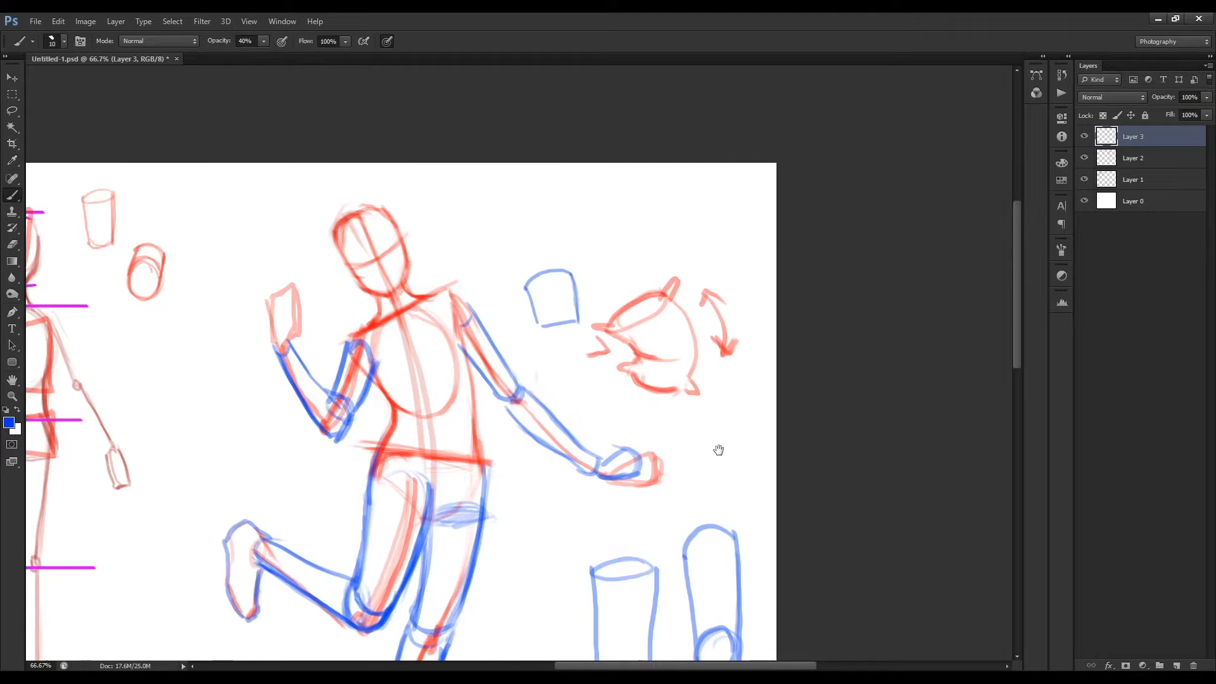
left_click_drag(495, 277, 533, 325)
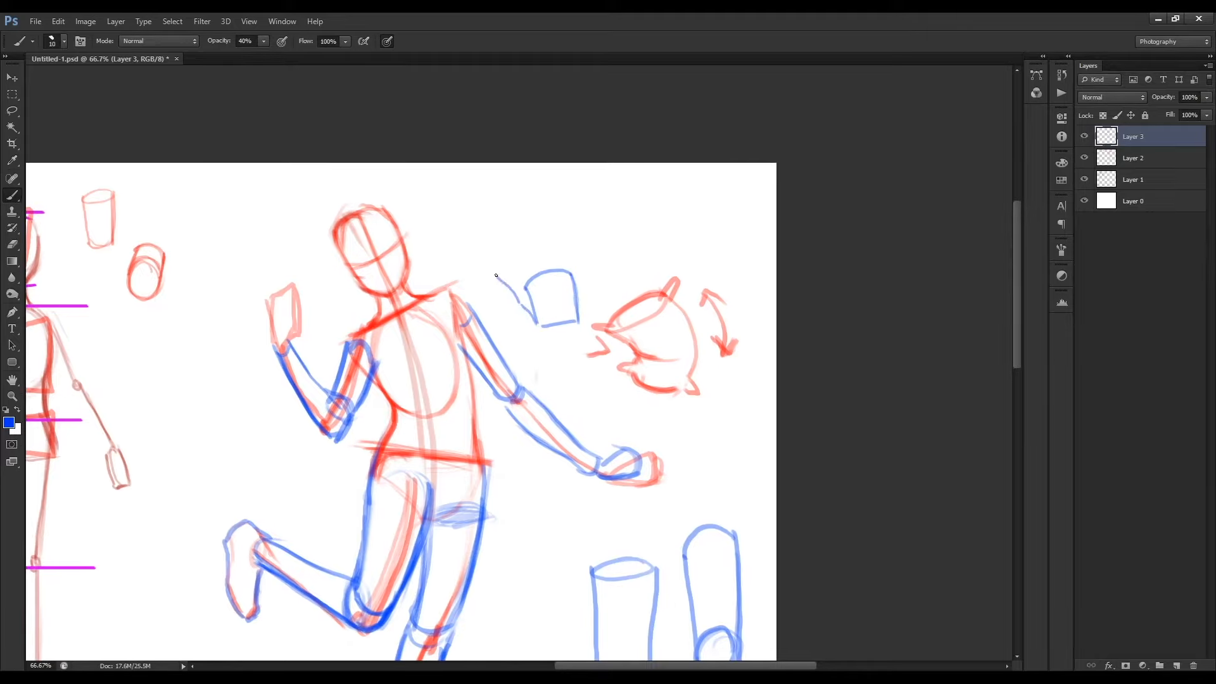
left_click_drag(492, 271, 534, 291)
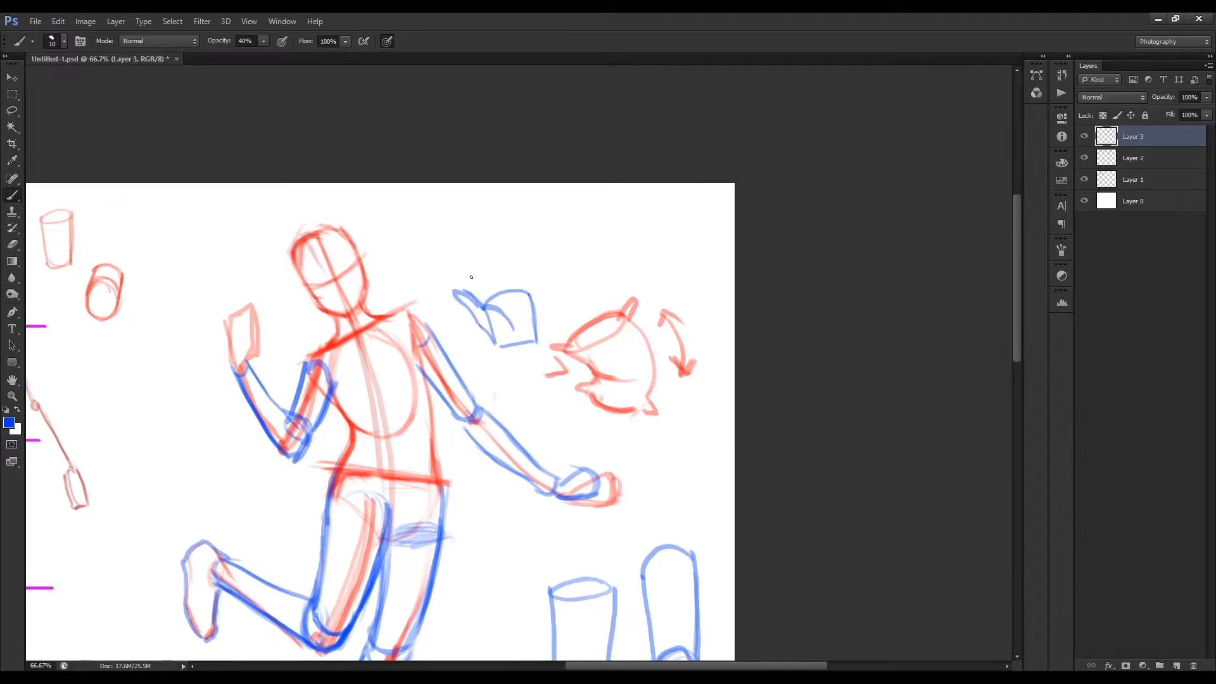
left_click_drag(482, 295, 511, 256)
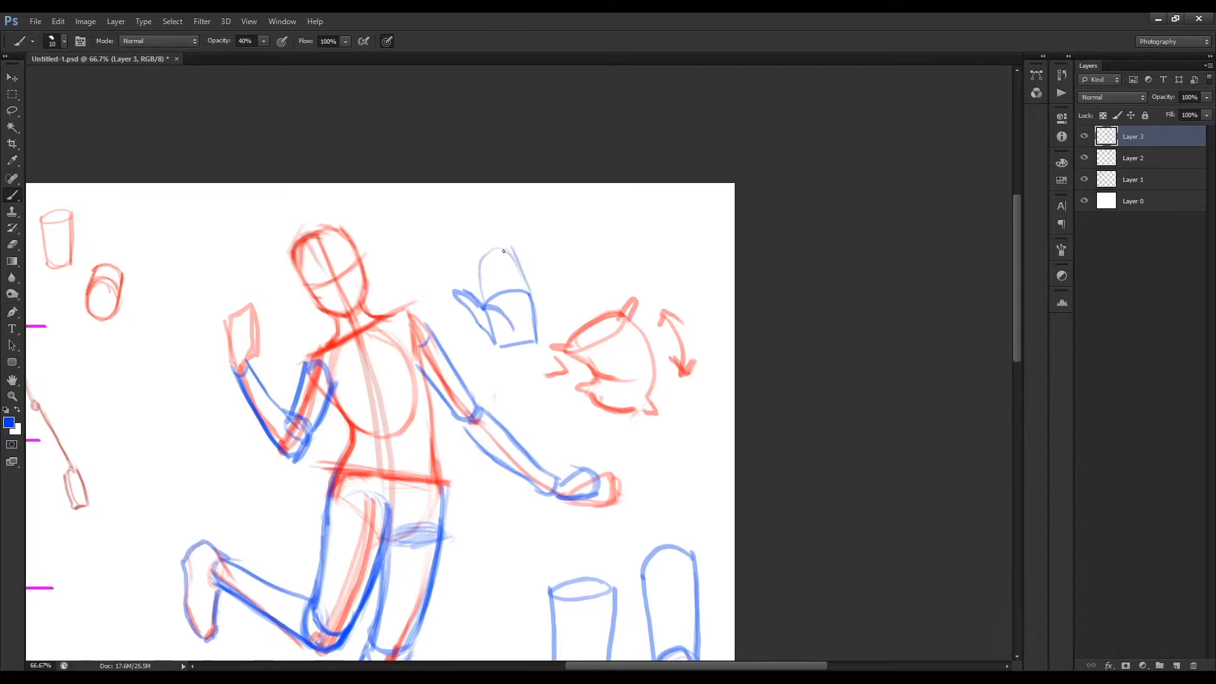
left_click_drag(481, 278, 520, 248)
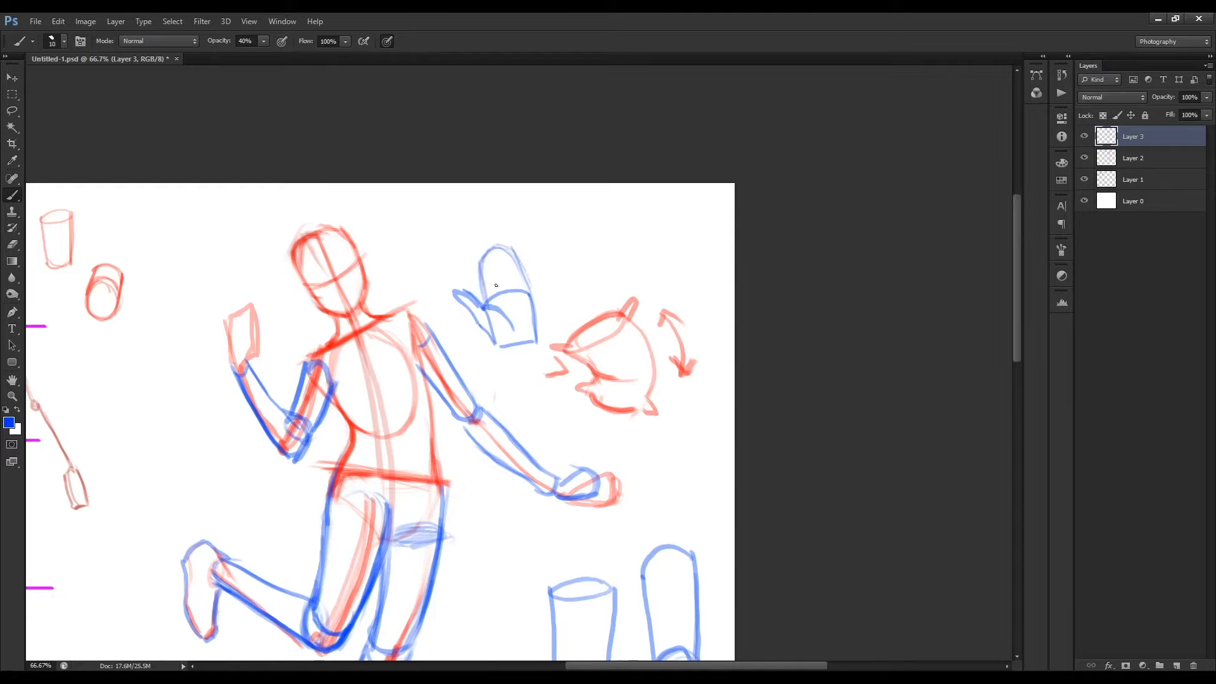
left_click_drag(496, 264, 495, 295)
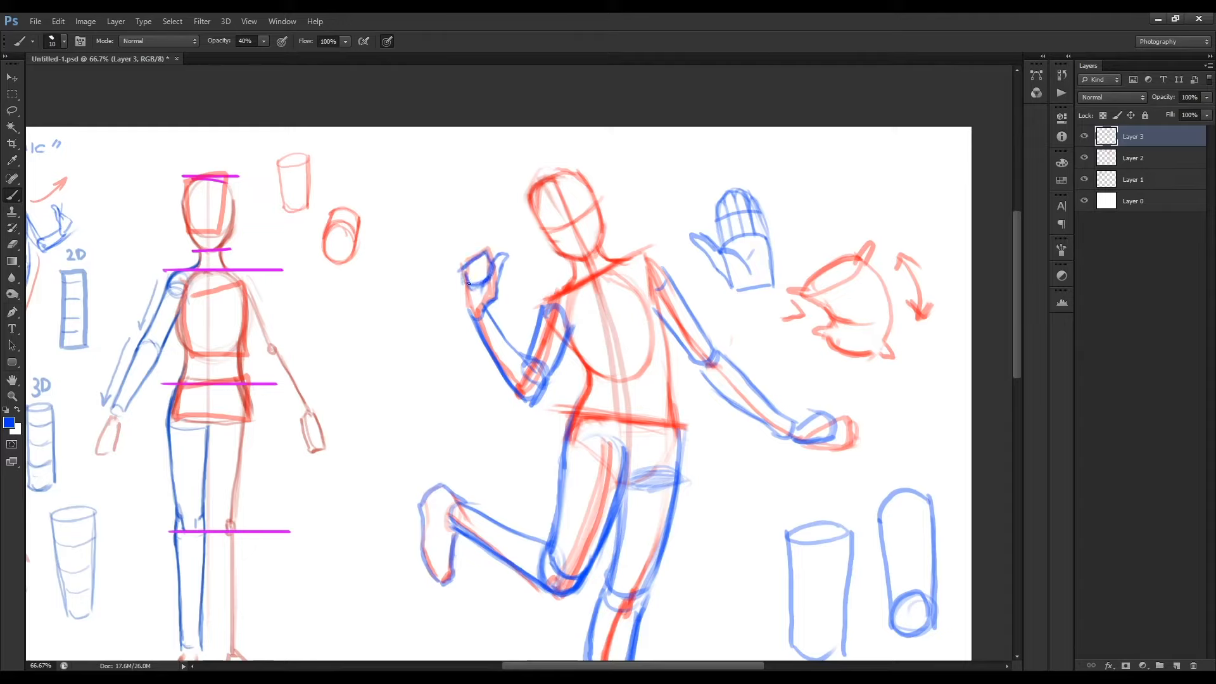
left_click_drag(465, 263, 481, 302)
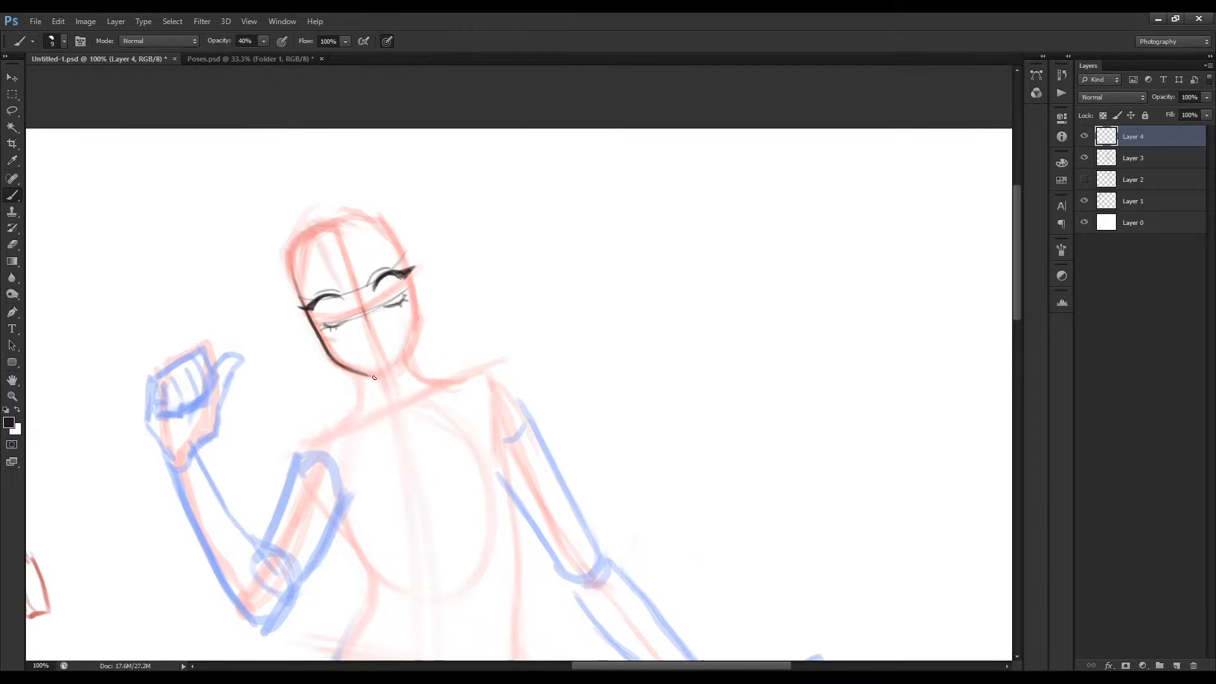
- Ink the face's eye and jaw lines, then bring up the Poses reference document
left_click_drag(373, 376, 653, 400)
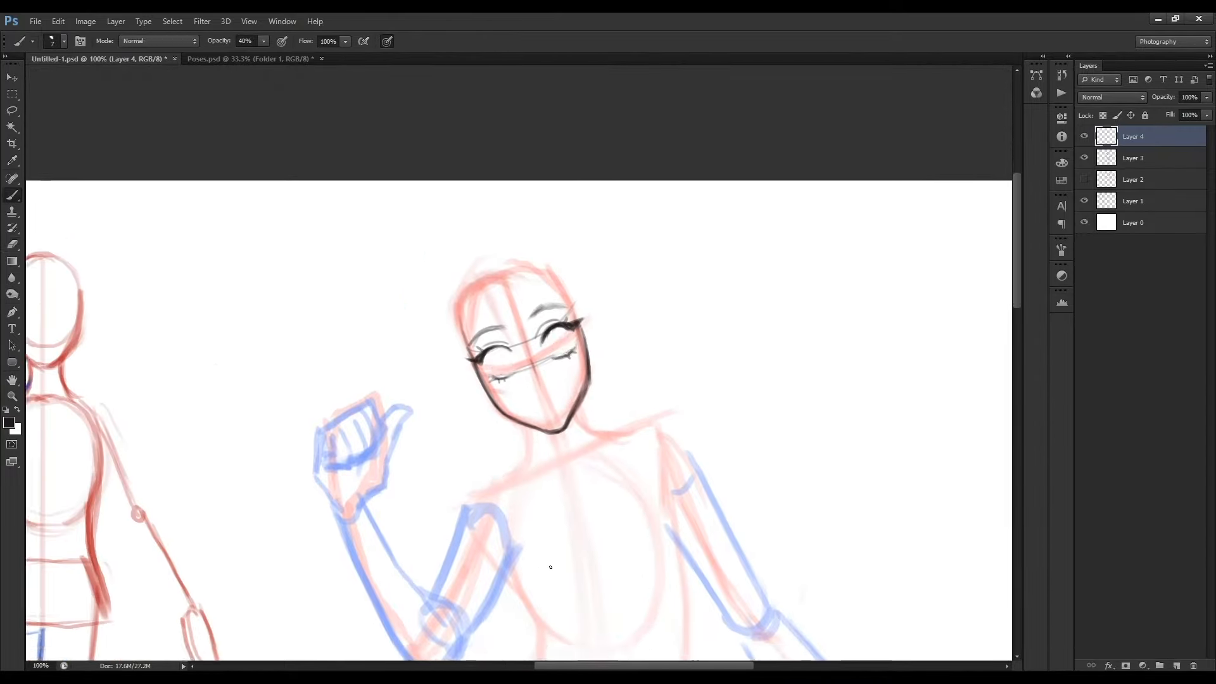
scroll("down", 3)
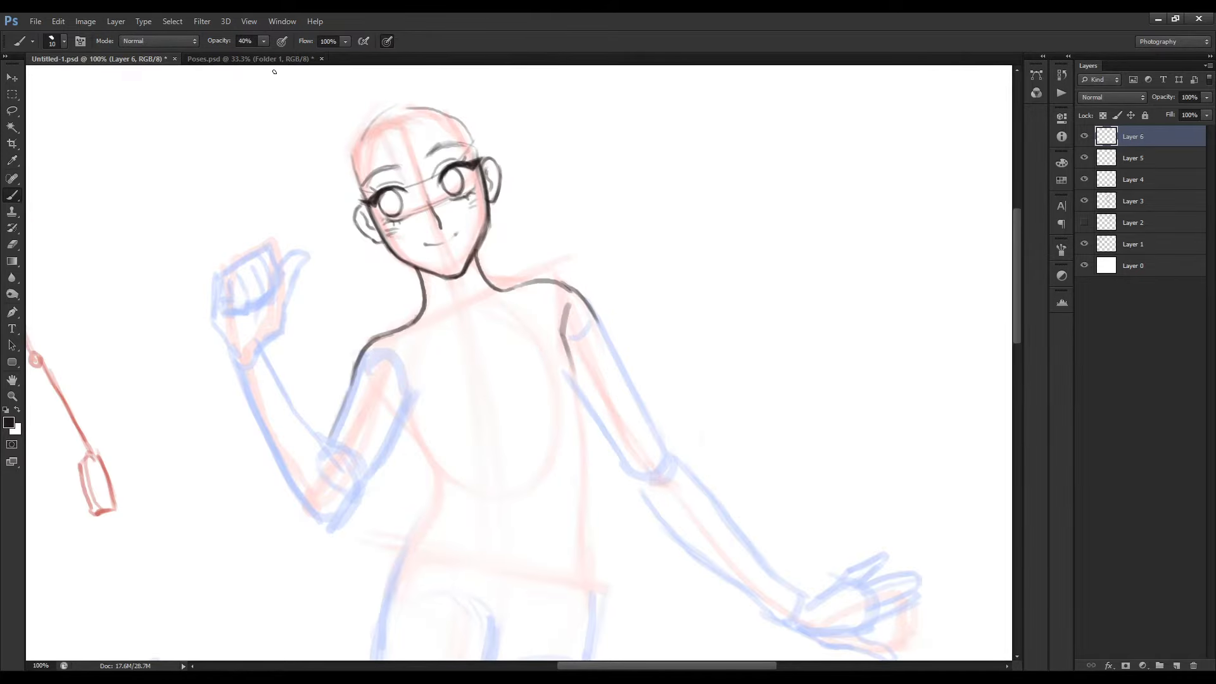
left_click(248, 59)
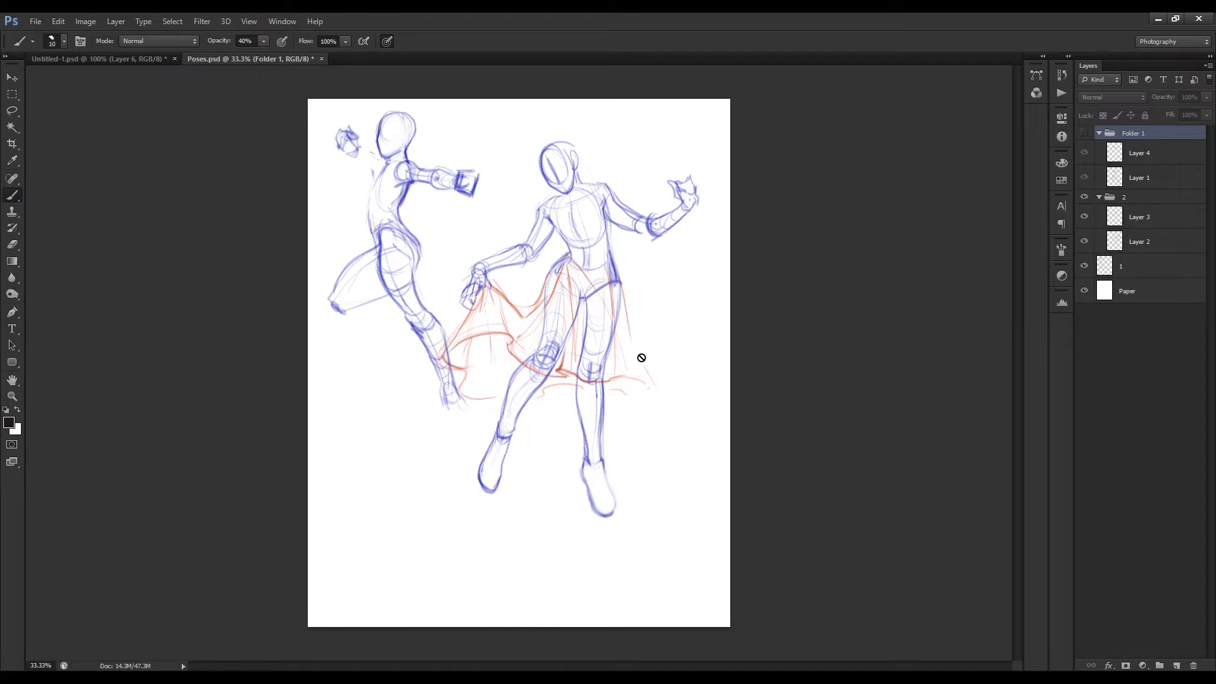
- Back on the figure, draw a grey wind arrow (redone after an undo) and a windblown skirt curve at the hips
left_click(92, 59)
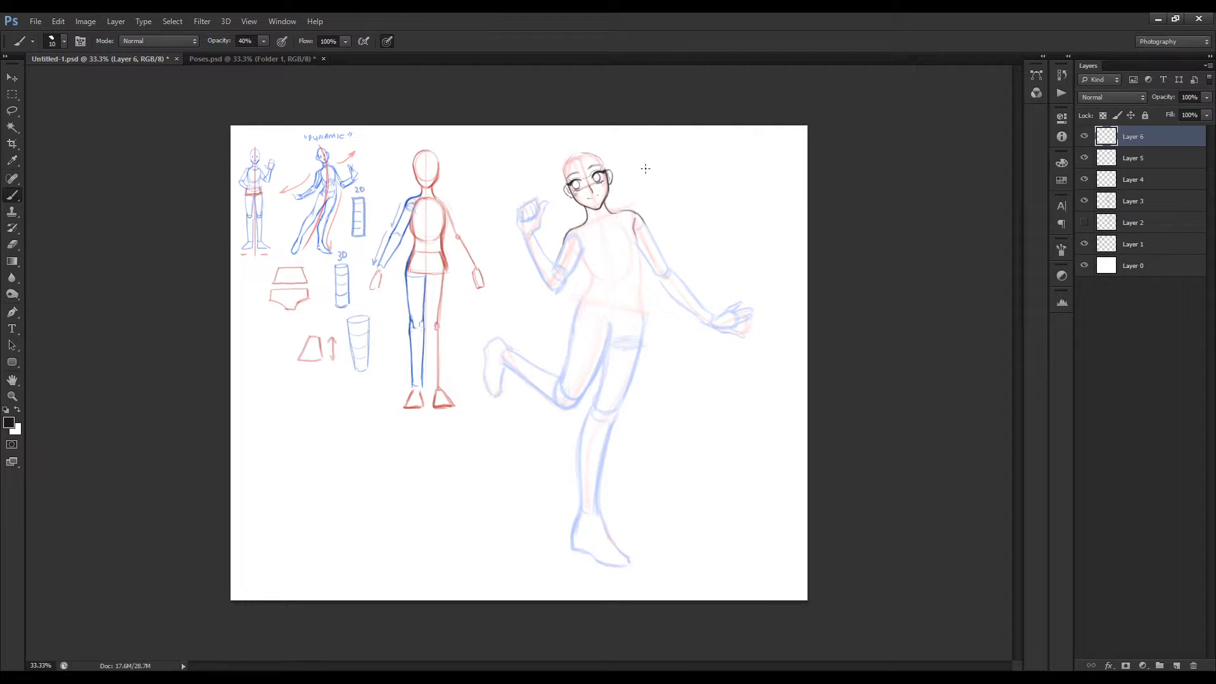
left_click_drag(644, 168, 659, 386)
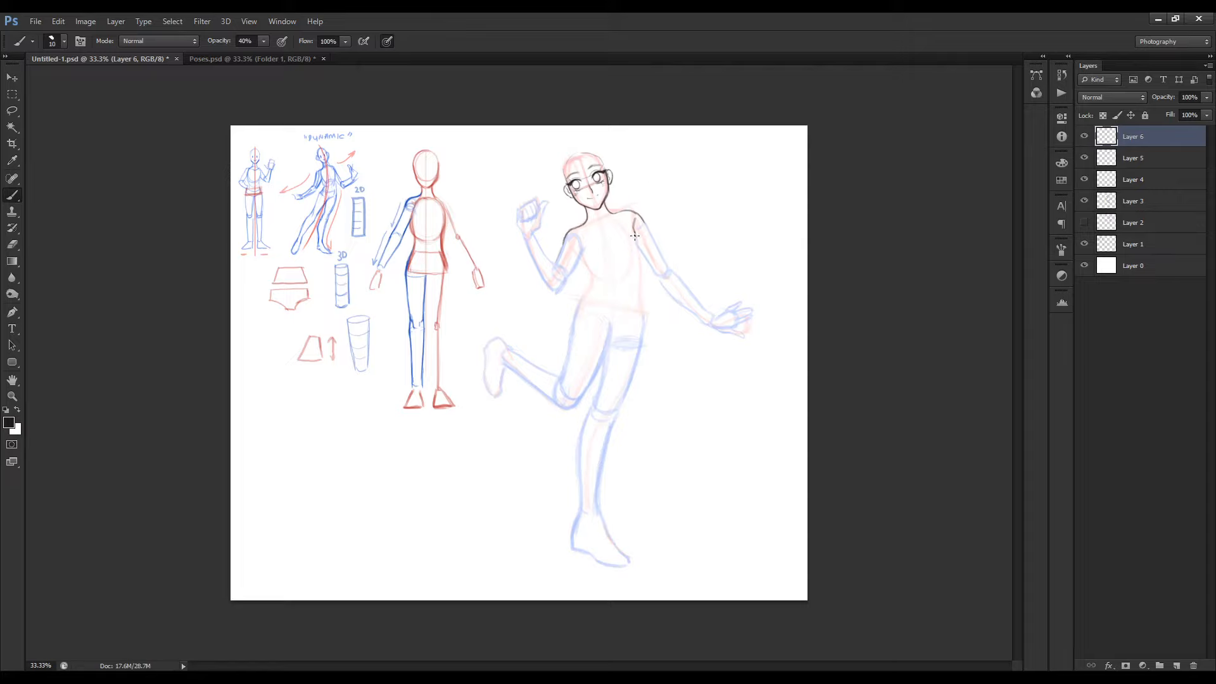
mouse_move(628, 237)
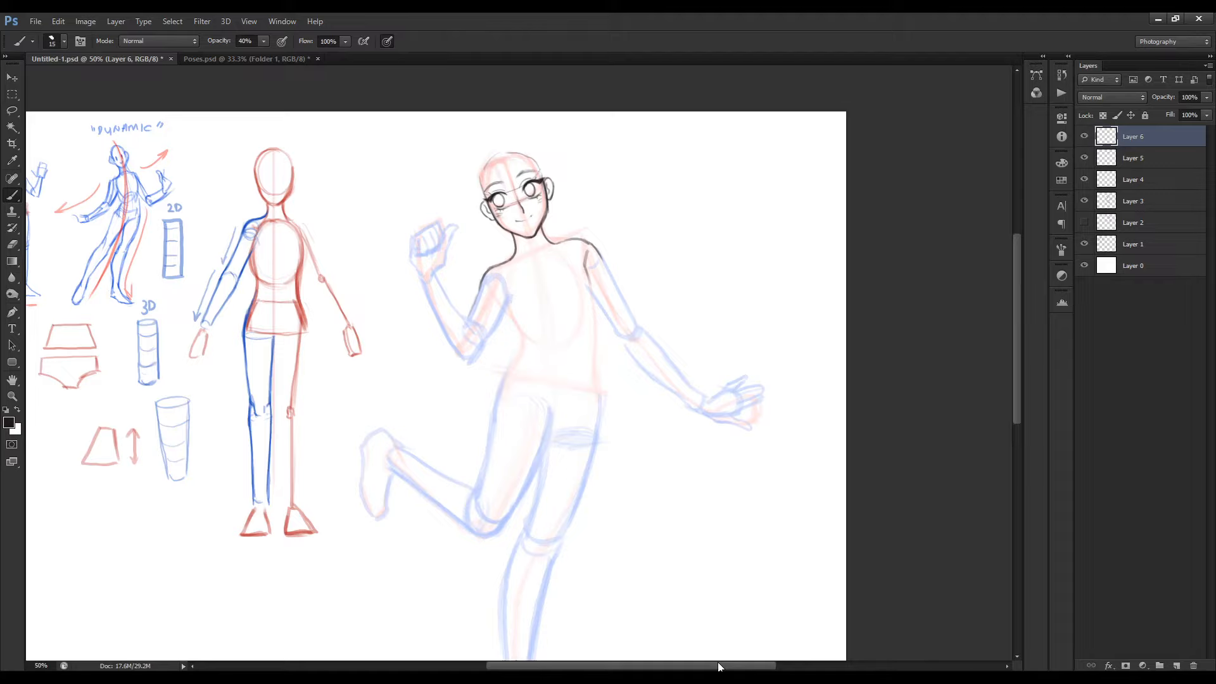
left_click_drag(796, 279, 658, 291)
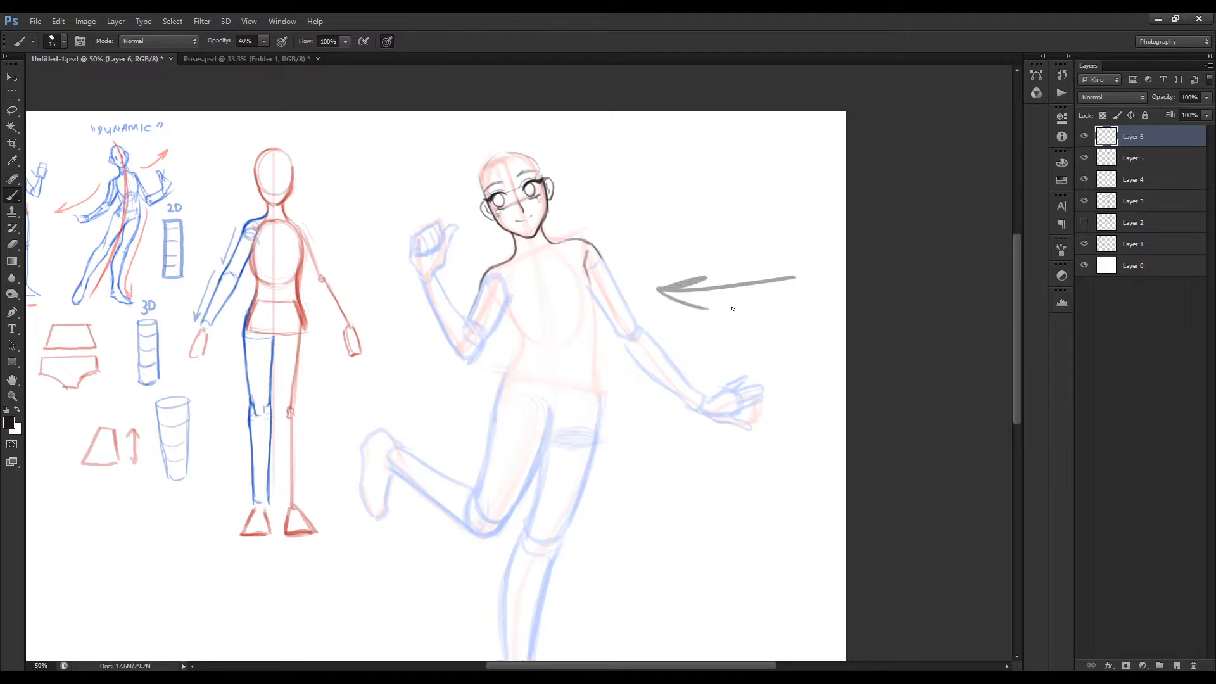
key("ctrl+z")
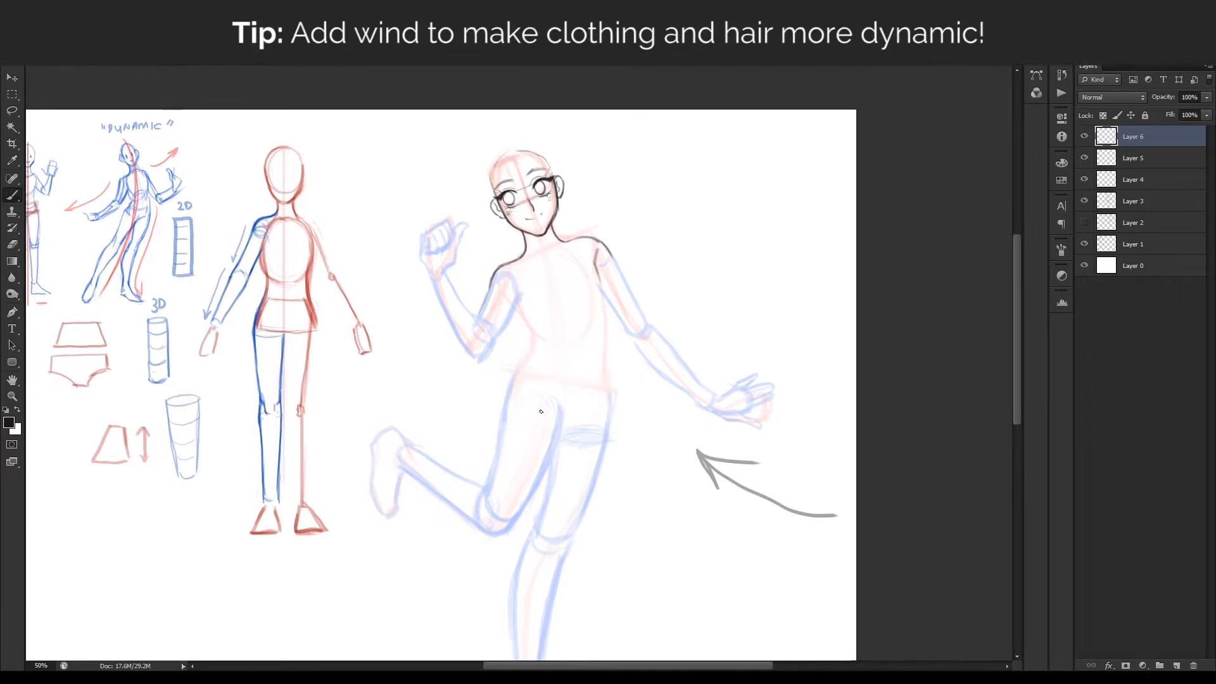
left_click_drag(432, 388, 609, 477)
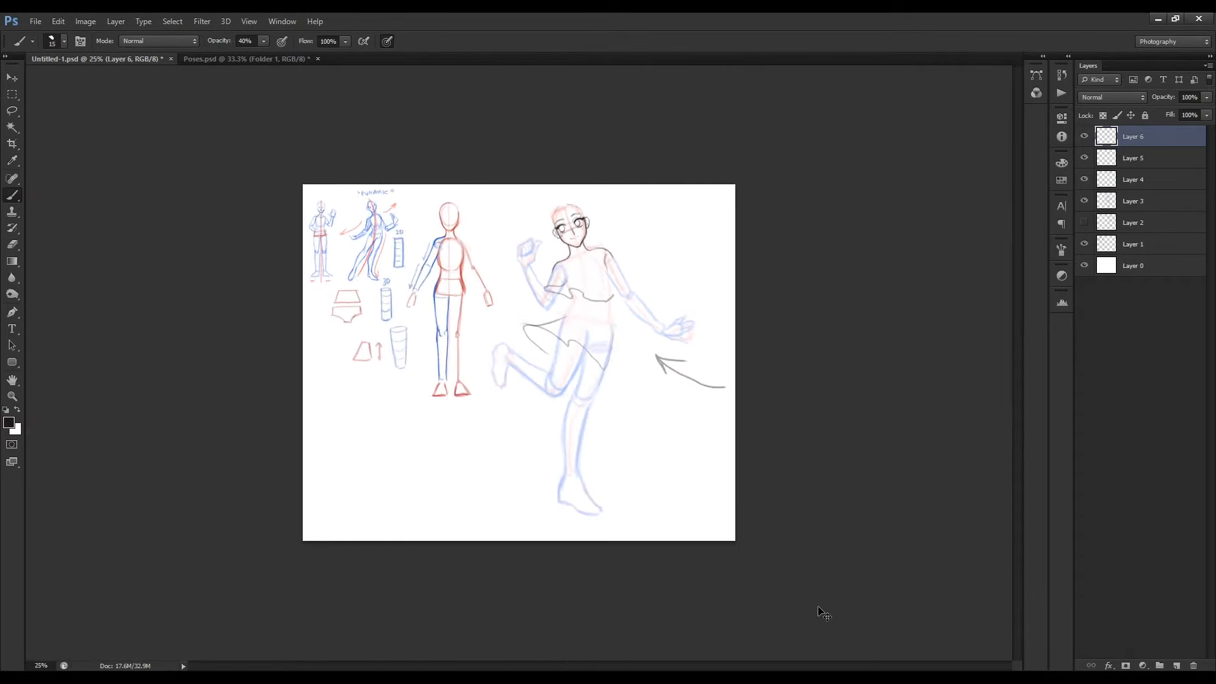
- Darken the waistband curve across the hips and sketch the skirt outline down over the thigh
key("ctrl++")
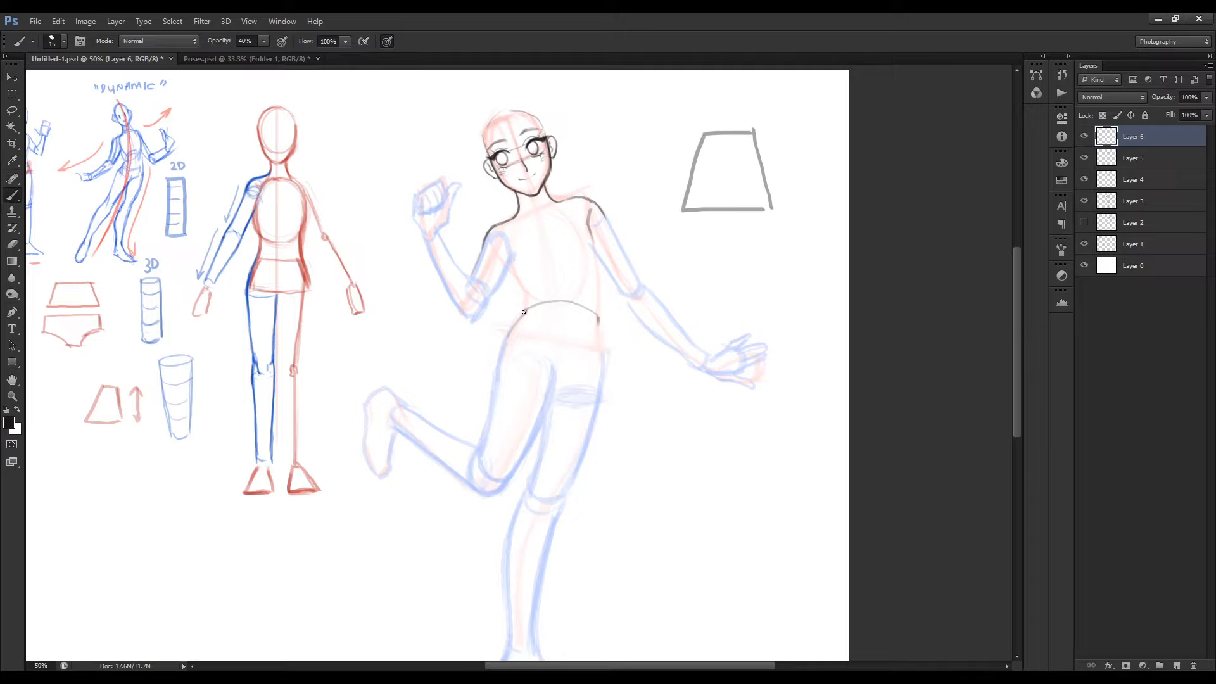
left_click_drag(519, 310, 600, 318)
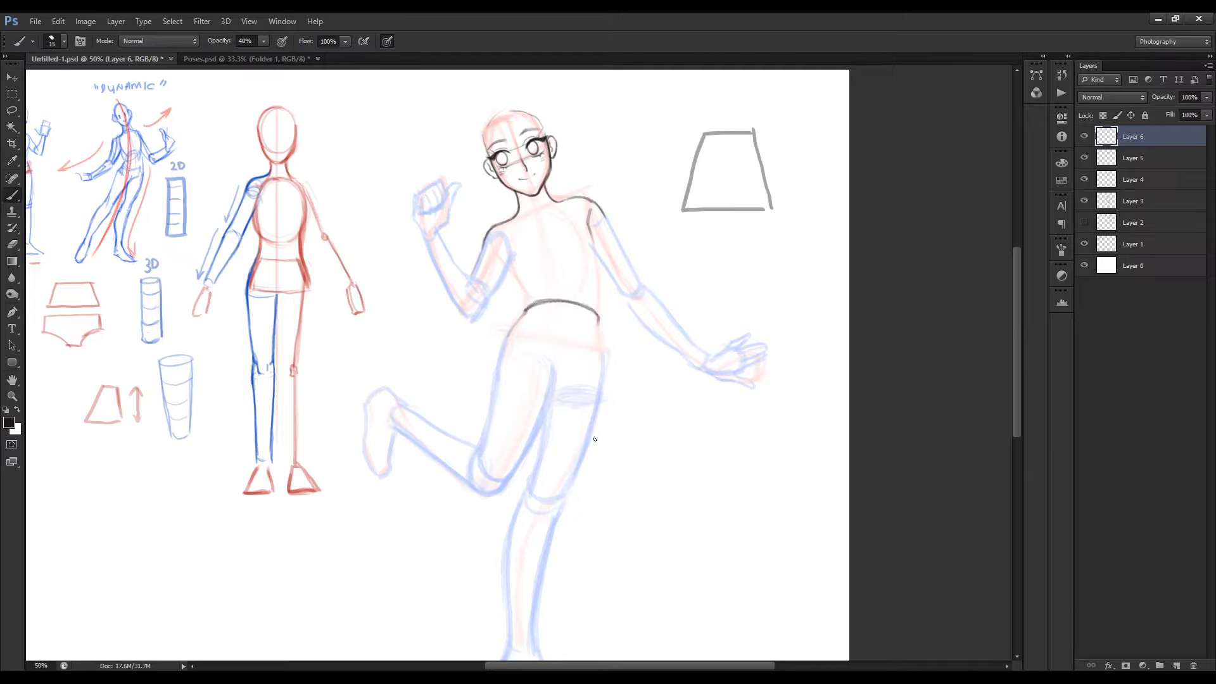
left_click_drag(556, 409, 595, 441)
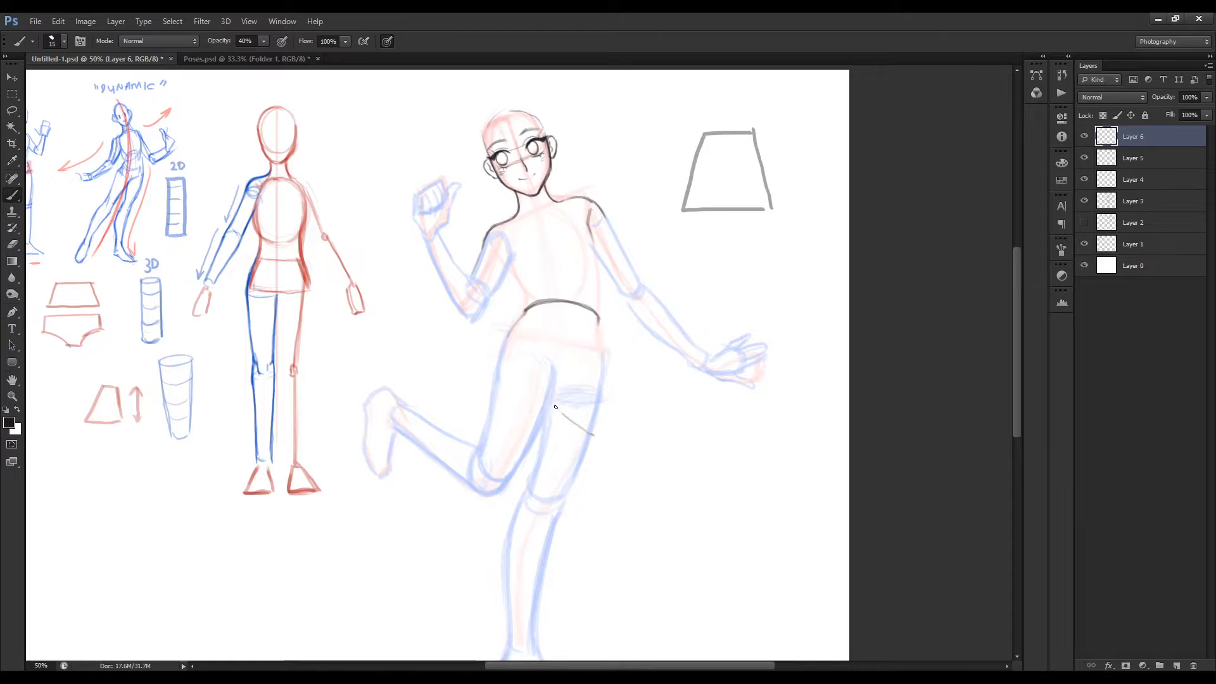
left_click_drag(423, 369, 566, 415)
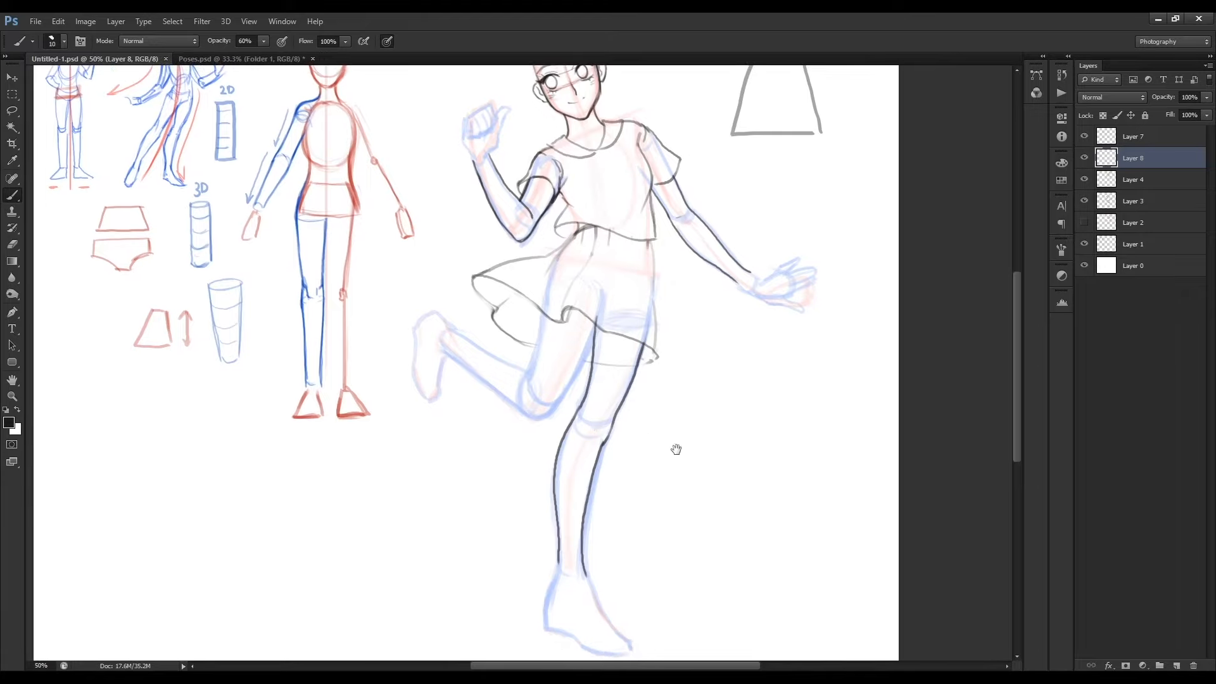
- Ink the back and front contours of the standing leg below the skirt
left_click_drag(675, 448, 613, 349)
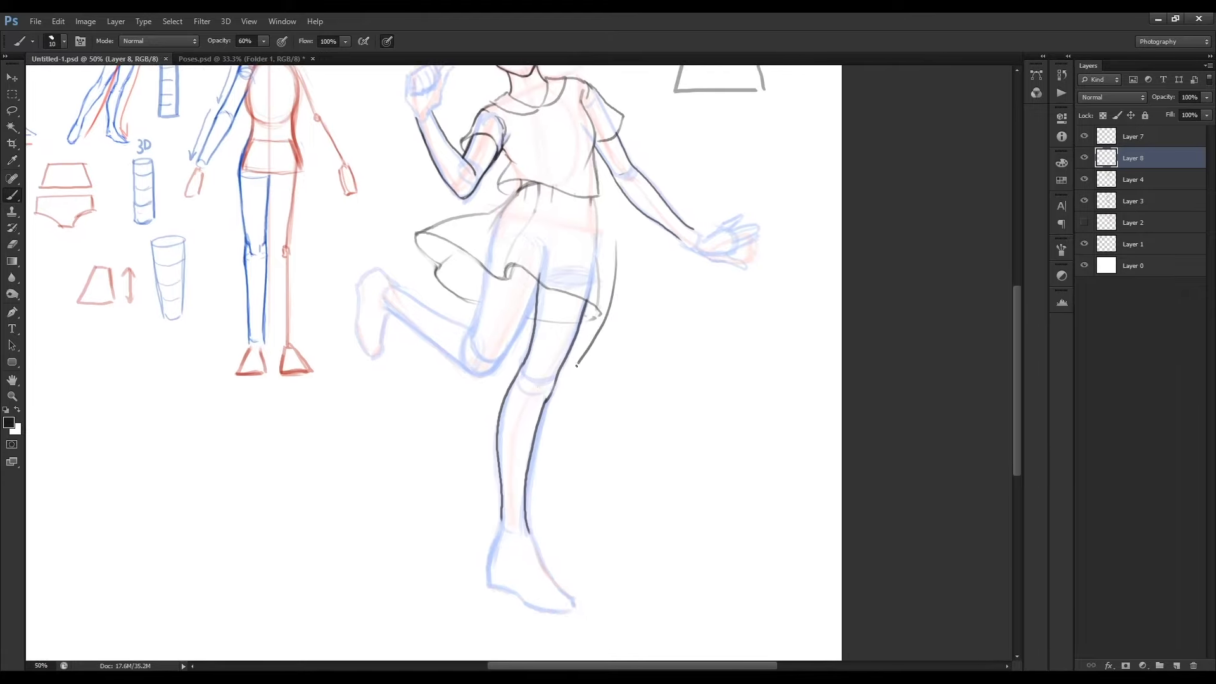
left_click_drag(527, 380, 481, 461)
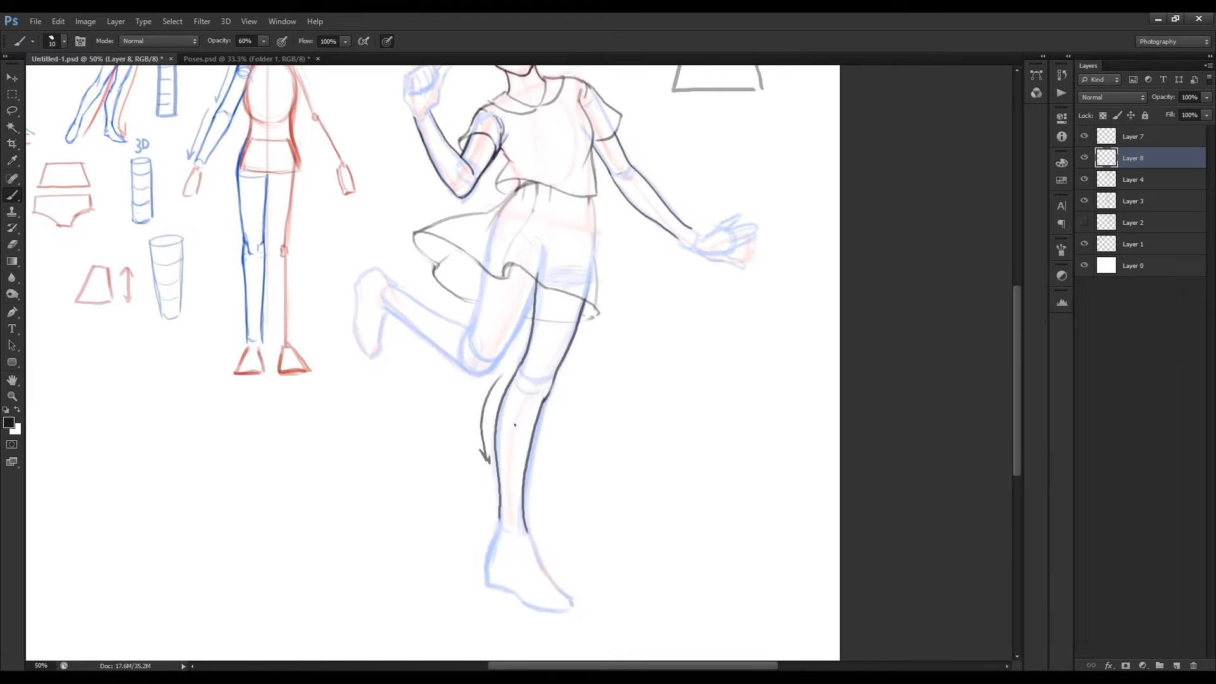